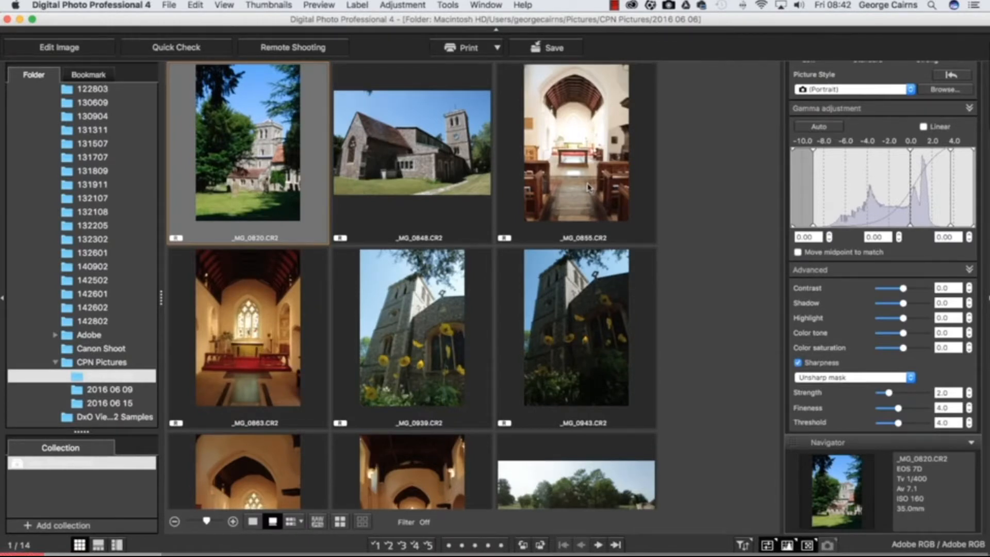
Browse the 2016 06 06, 2016 06 09 and 2016 06 15 folders, then return to 2016 06 06.
click(109, 376)
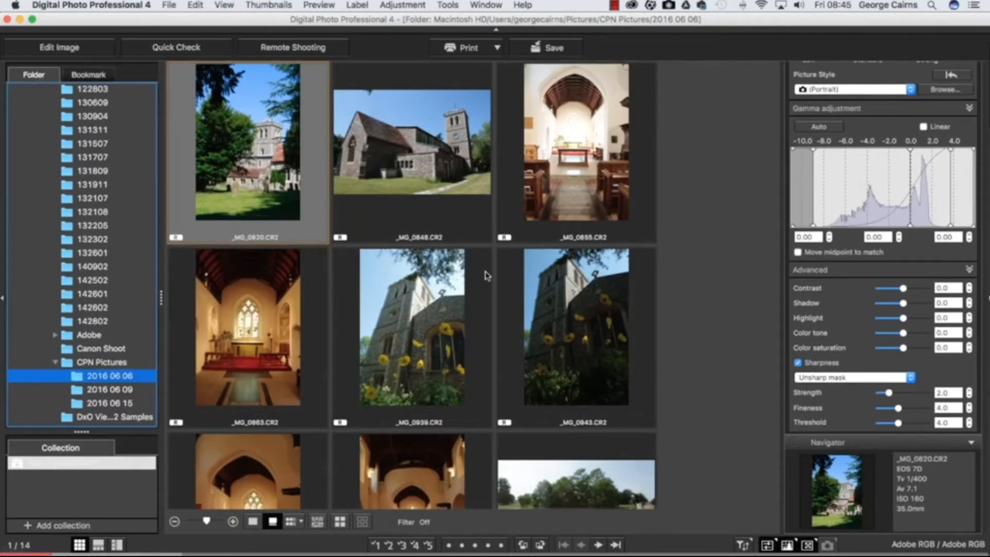
mouse_move(104, 392)
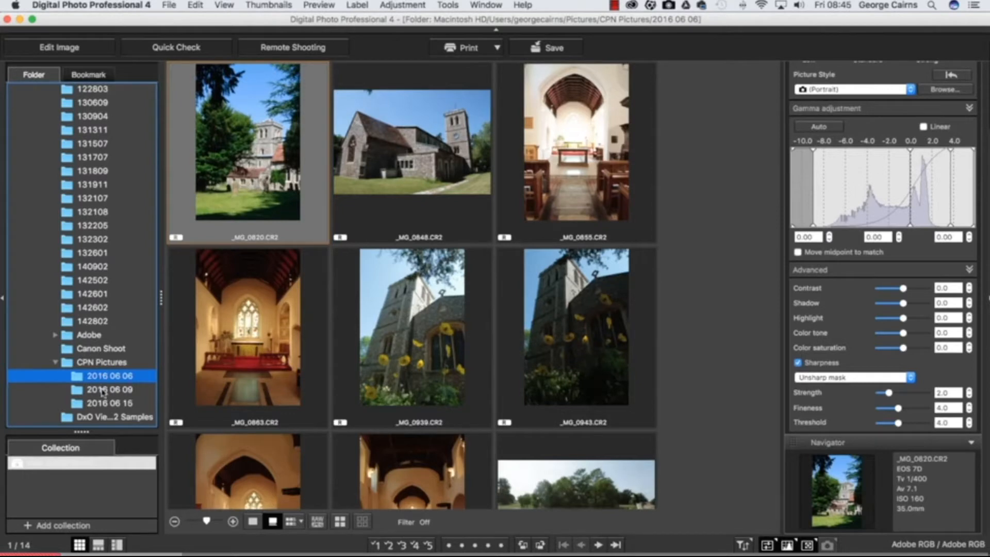
click(107, 389)
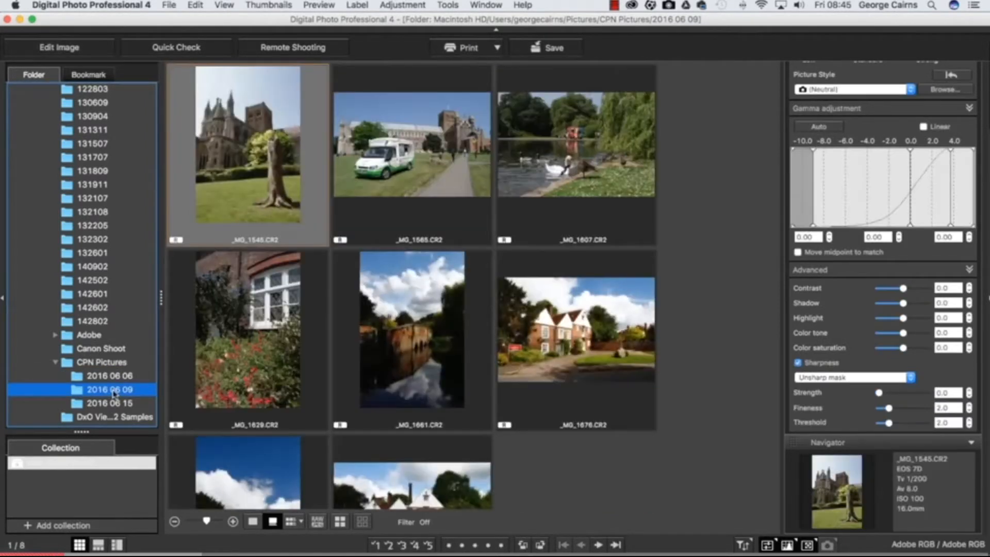
click(111, 402)
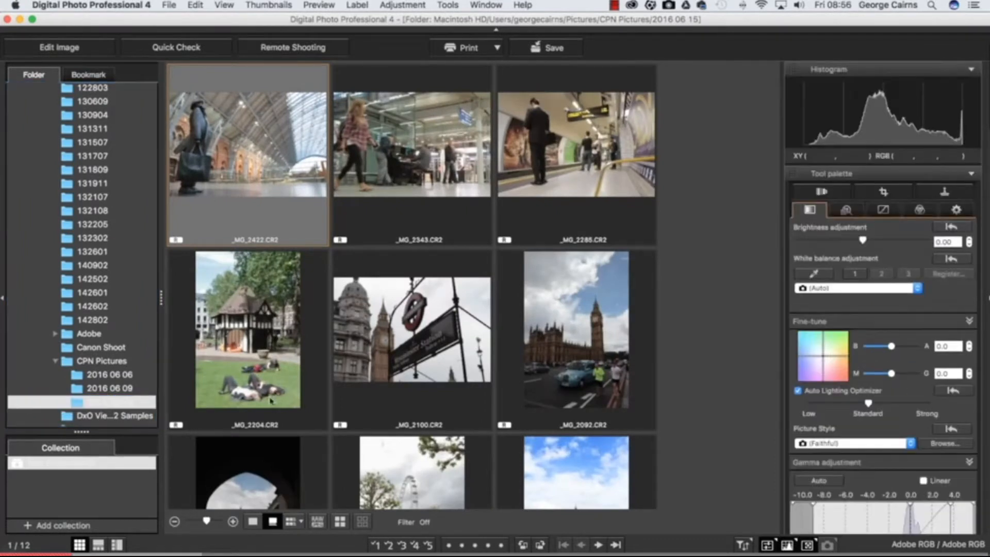
click(109, 373)
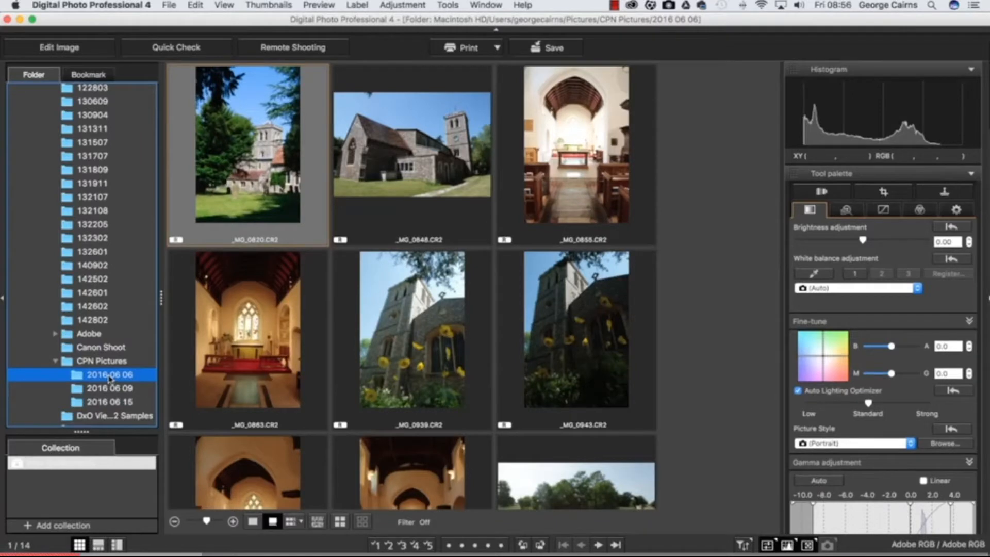
mouse_move(247, 226)
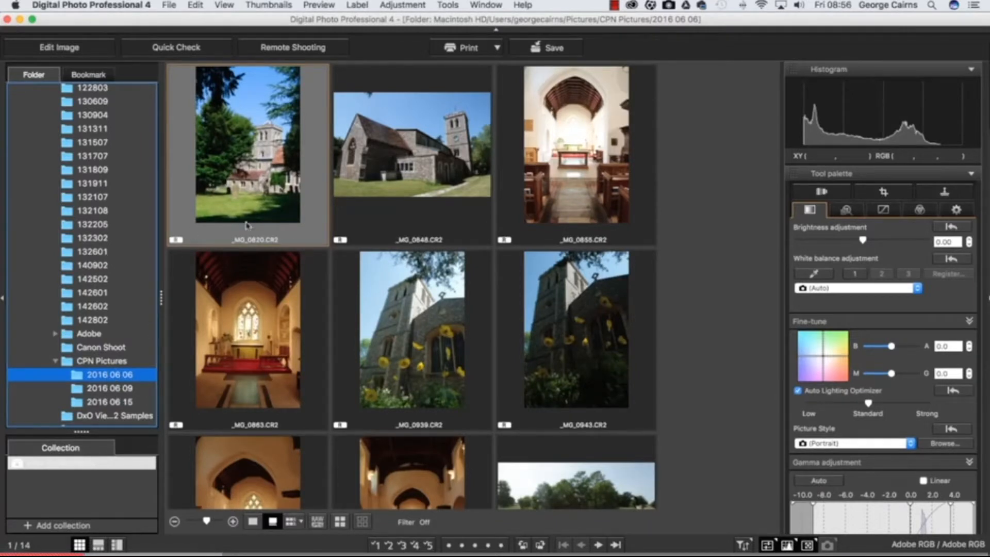
mouse_move(259, 245)
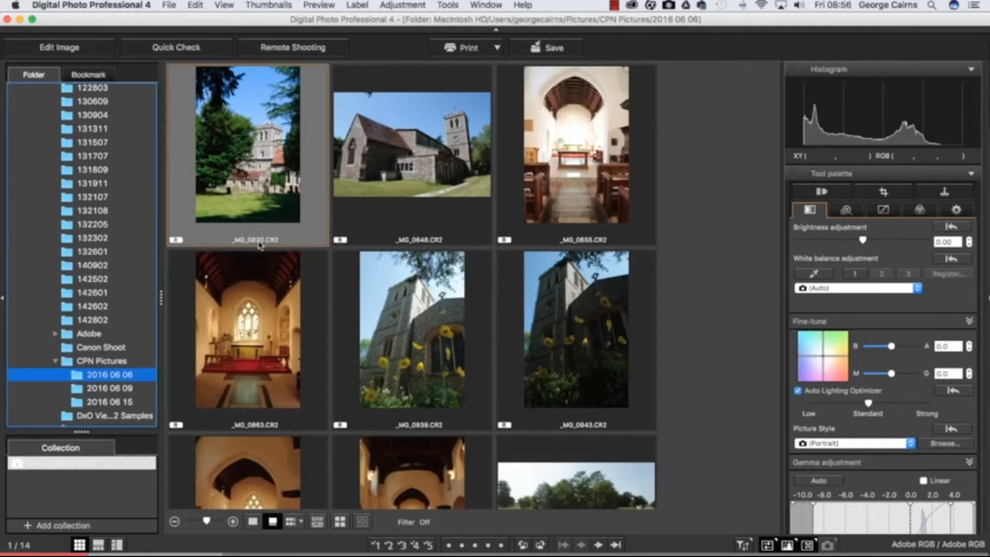
mouse_move(608, 218)
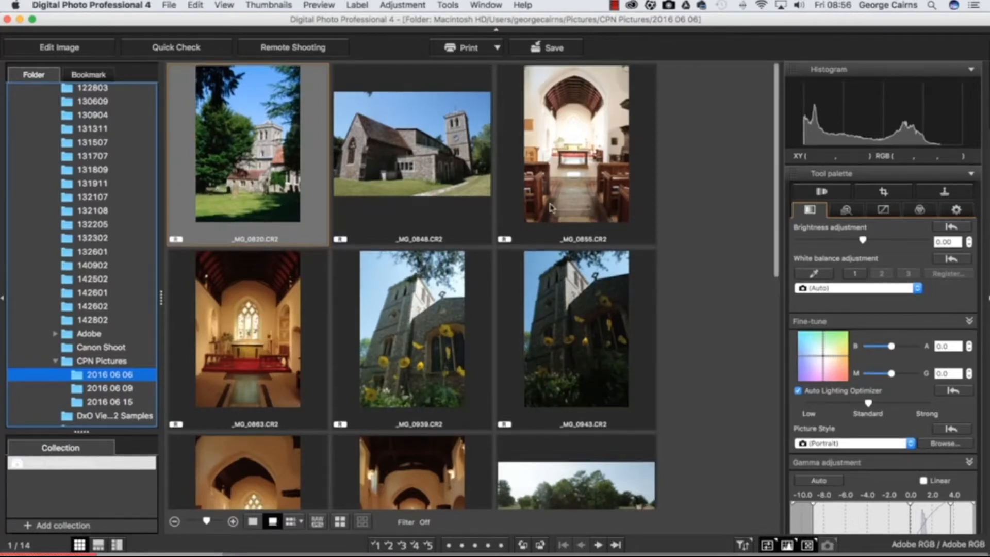
scroll(down, 3)
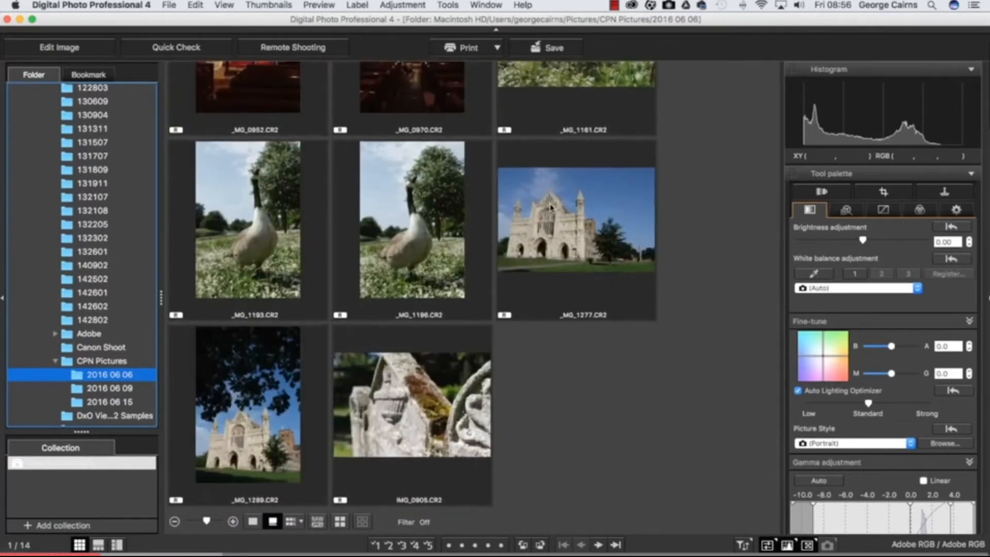
scroll(up, 3)
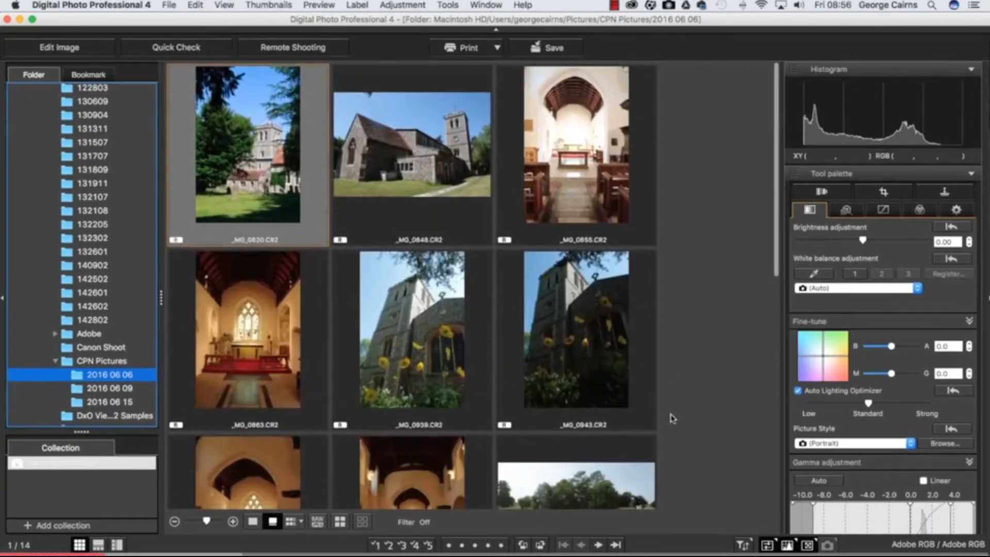
mouse_move(743, 545)
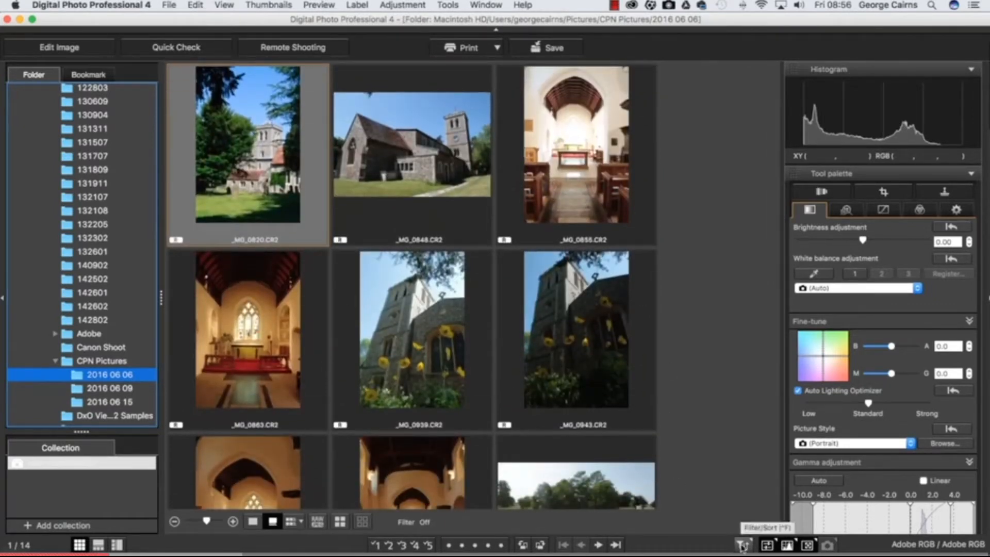
Sort the 2016 06 06 thumbnails by Shooting Date/Time in descending order.
click(743, 545)
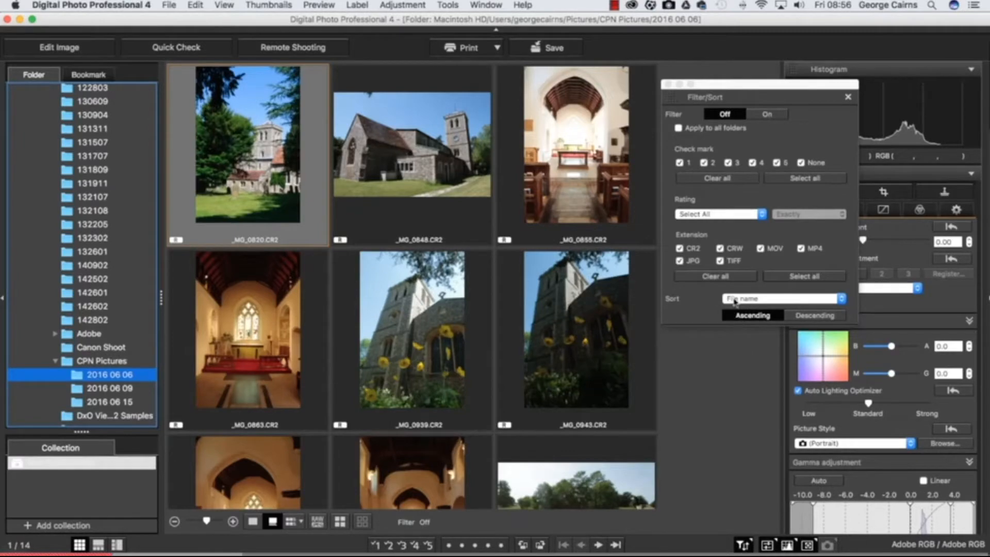
click(814, 315)
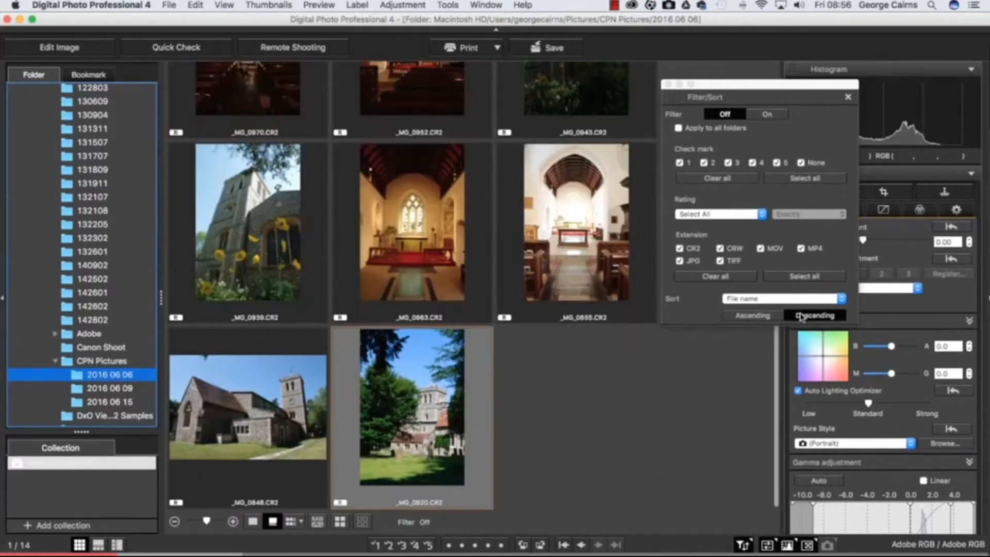
click(813, 316)
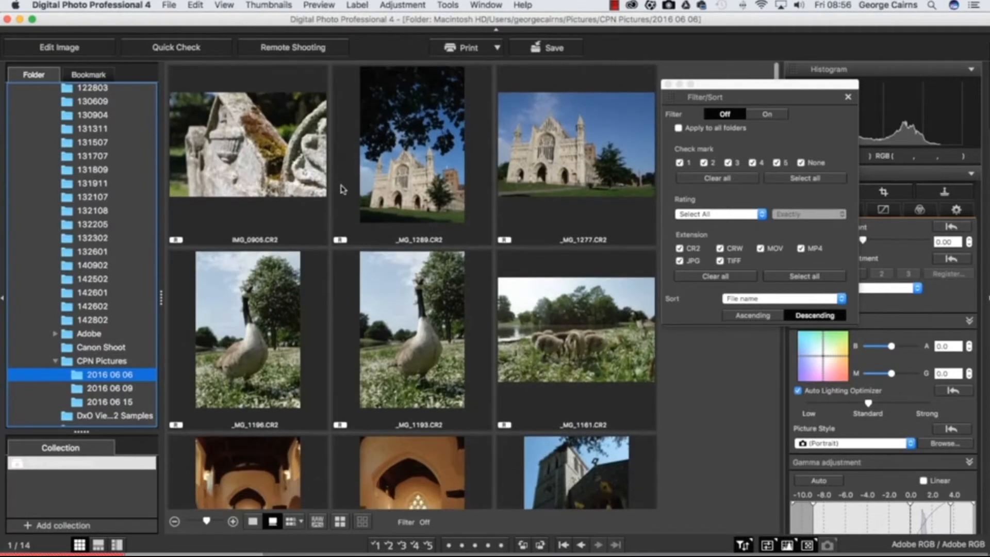
mouse_move(716, 289)
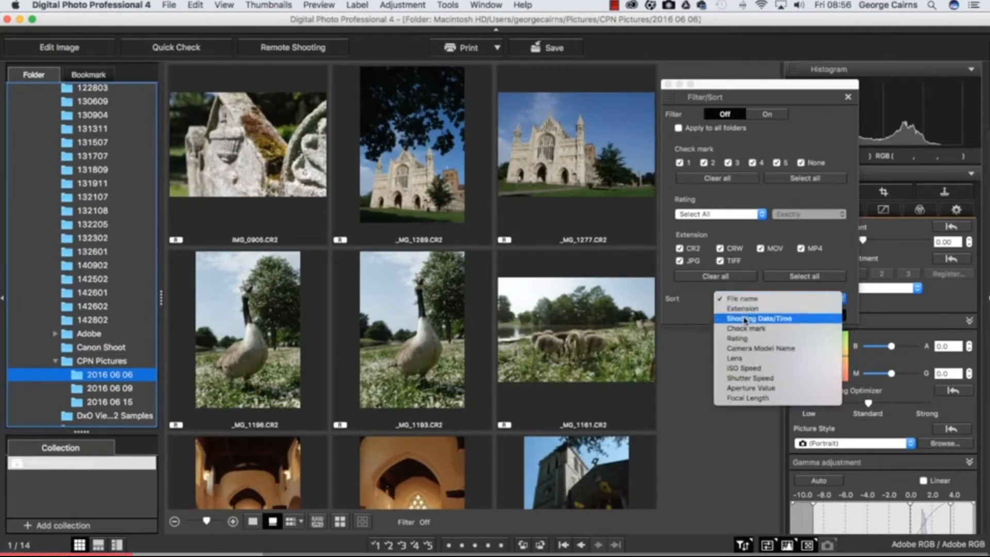
click(759, 318)
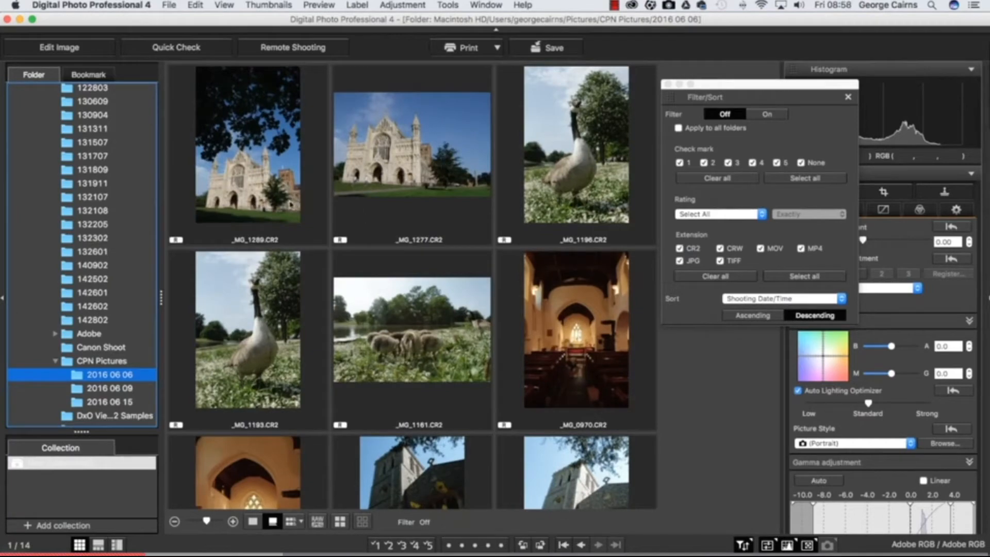
mouse_move(280, 196)
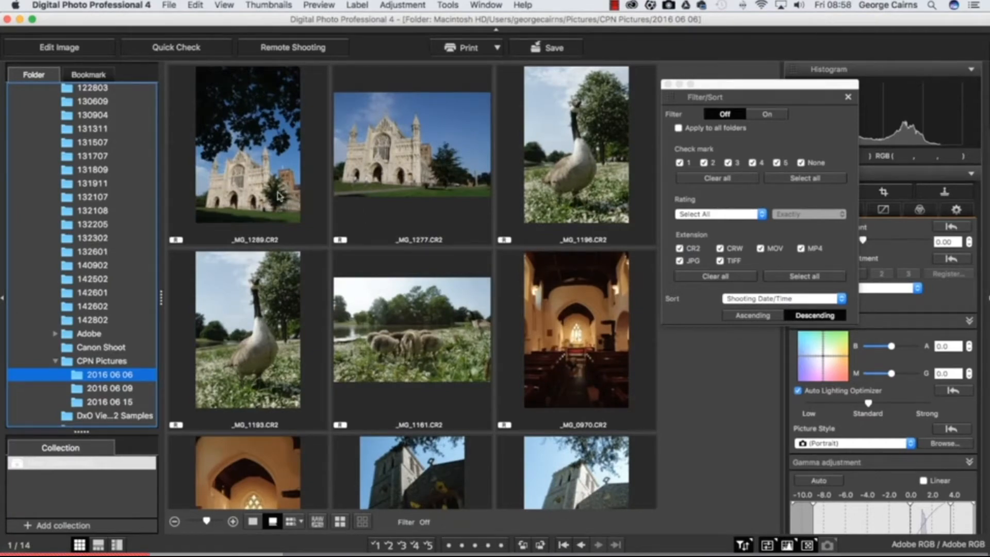
scroll(down, 3)
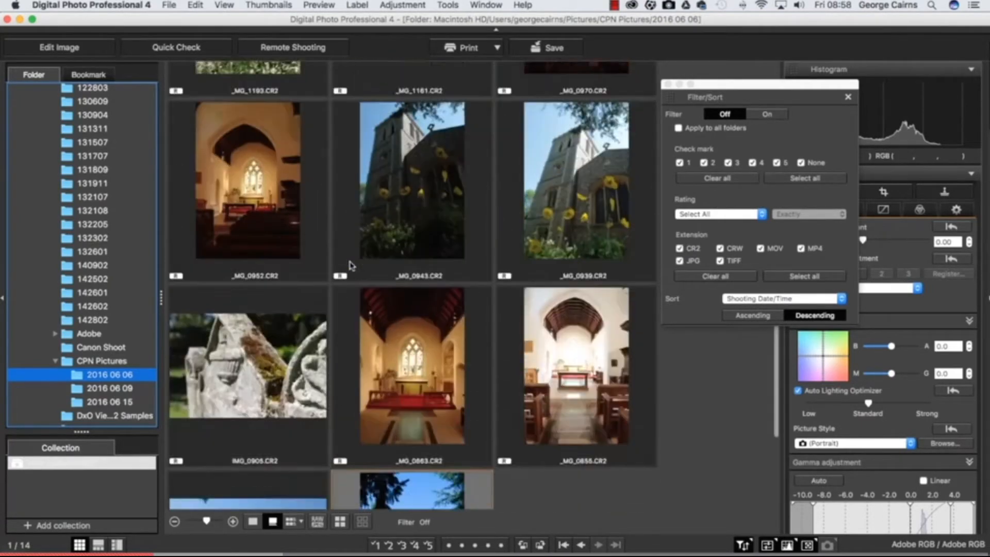
scroll(up, 3)
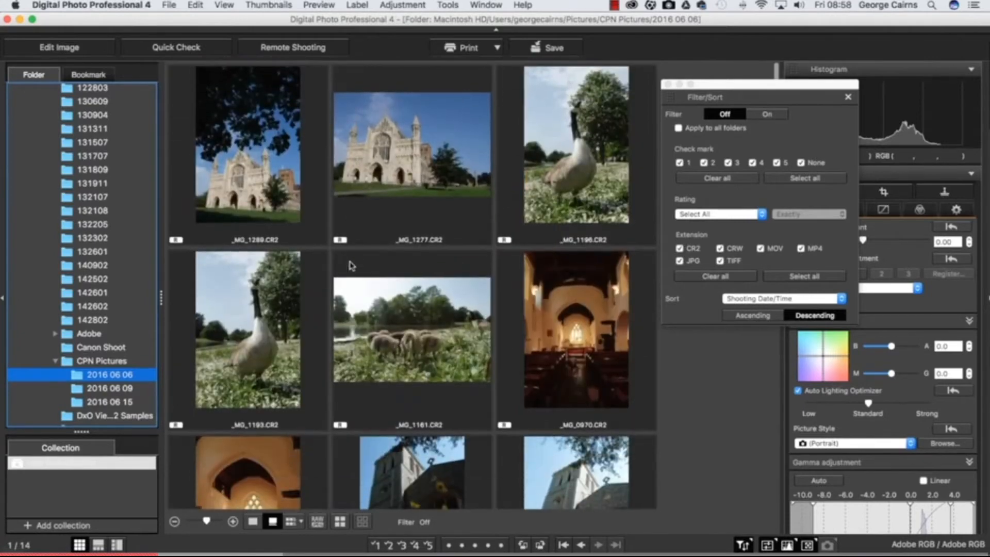
mouse_move(671, 324)
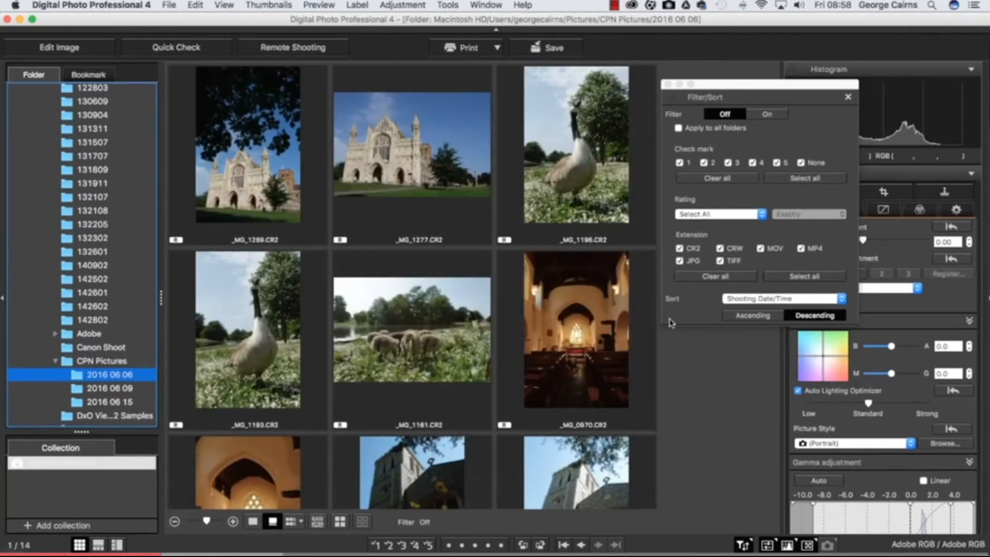
mouse_move(693, 324)
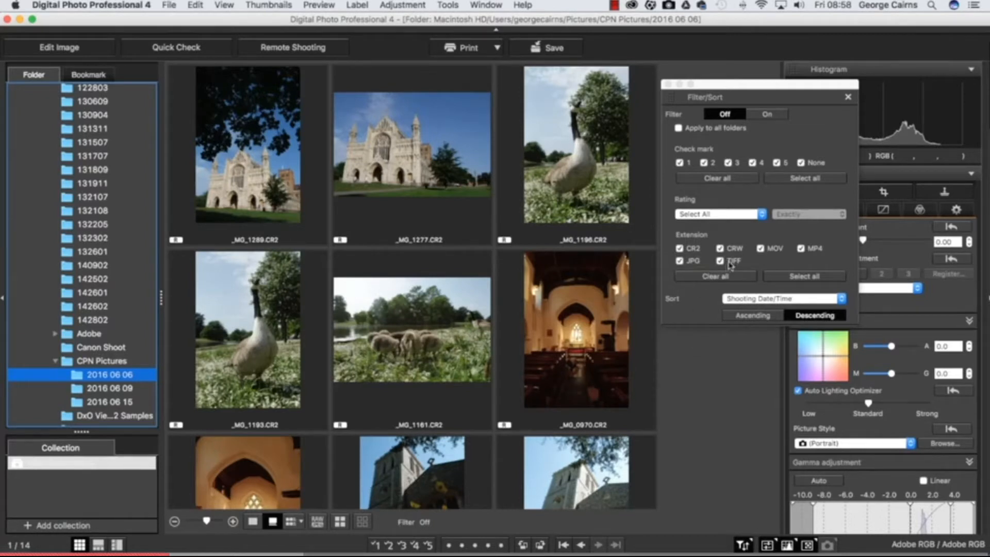
Try a MOV-only filter, turn it off, then tick CR2 and CRW and untick MOV.
click(680, 248)
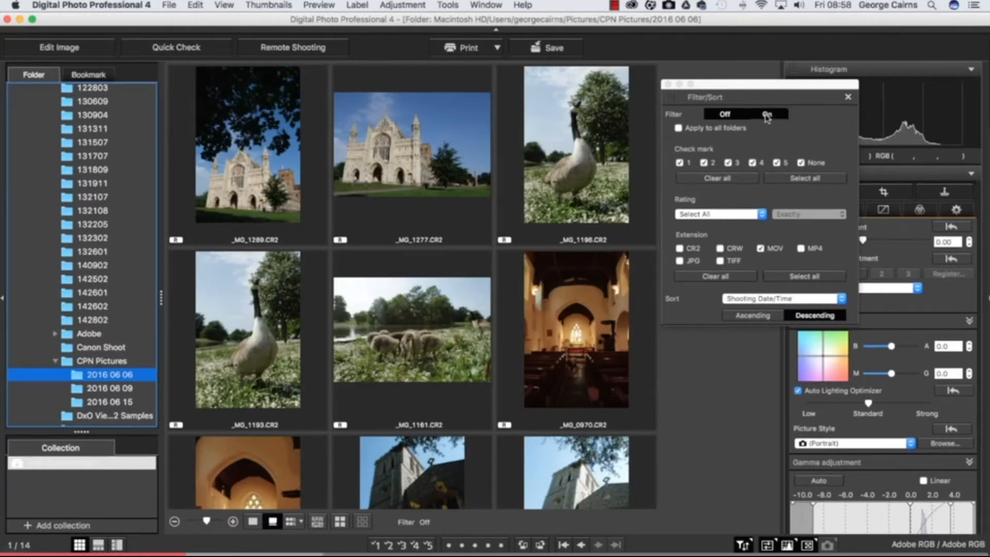
click(766, 115)
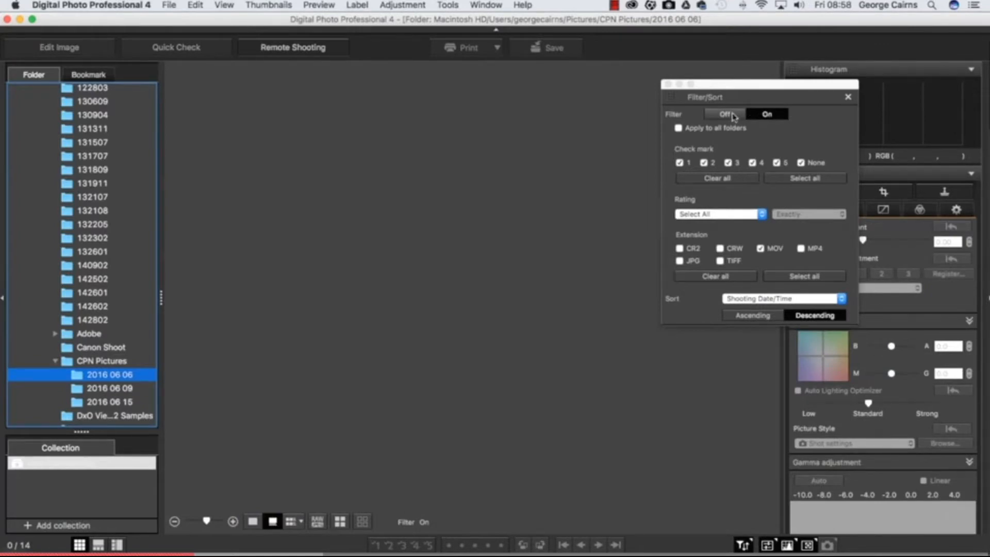
click(725, 114)
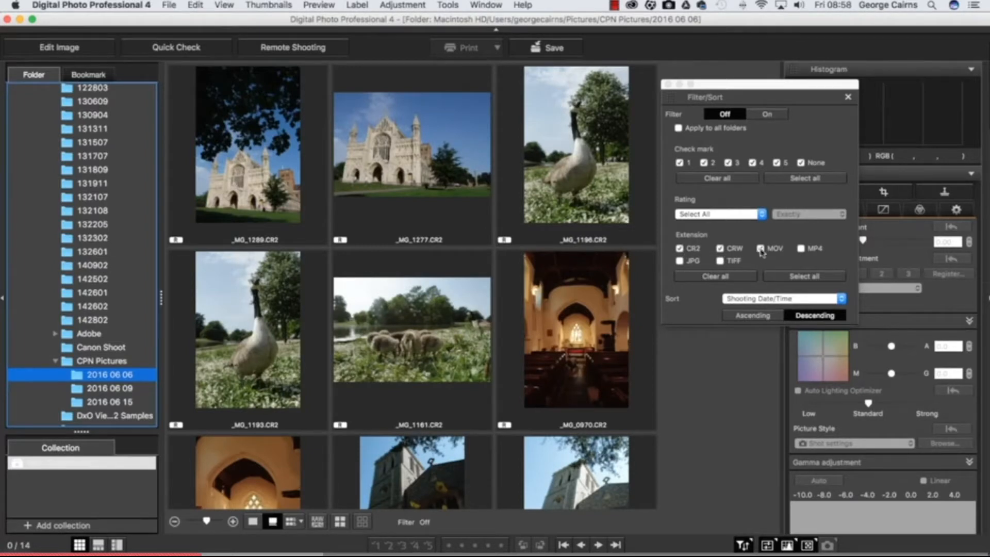
click(761, 248)
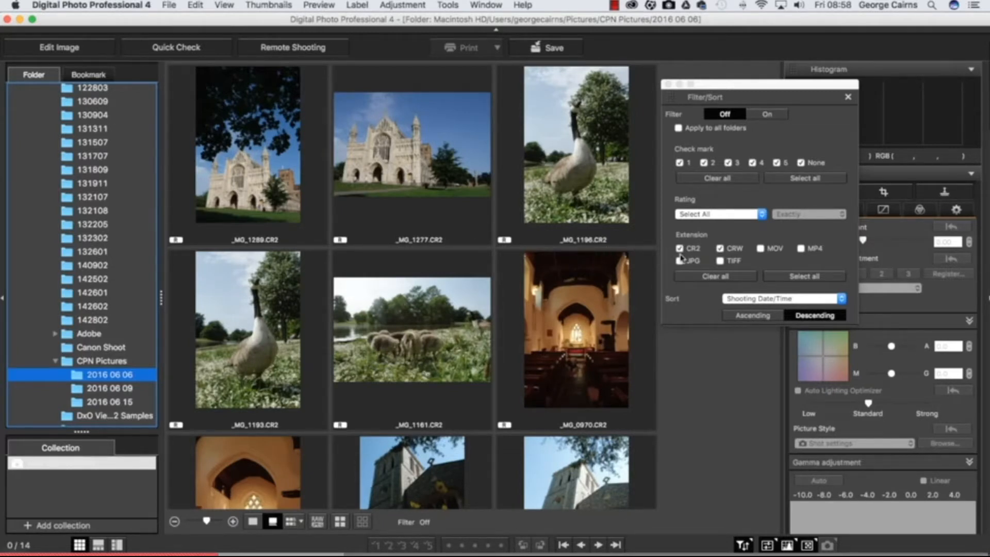
click(681, 260)
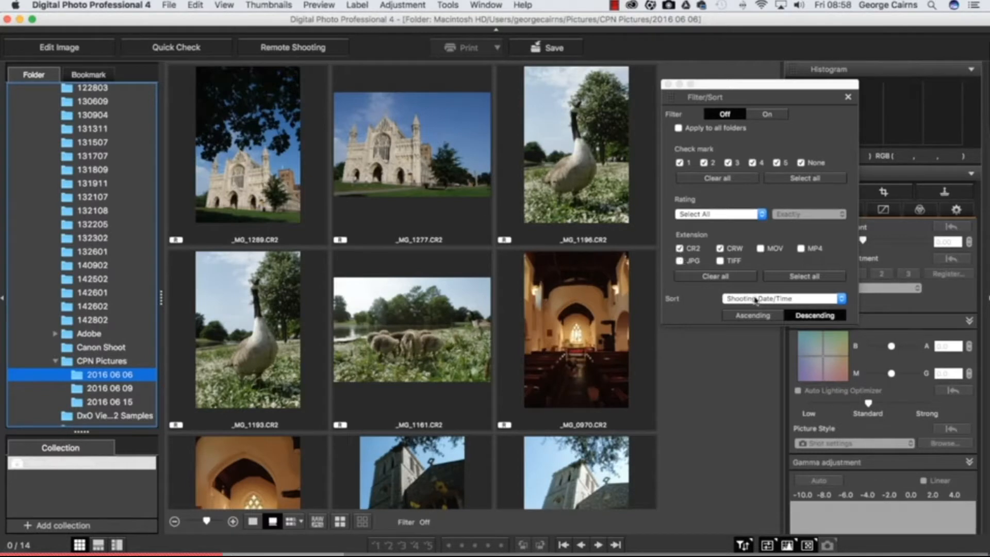
Sort the thumbnails by ISO Speed, highest first.
click(781, 298)
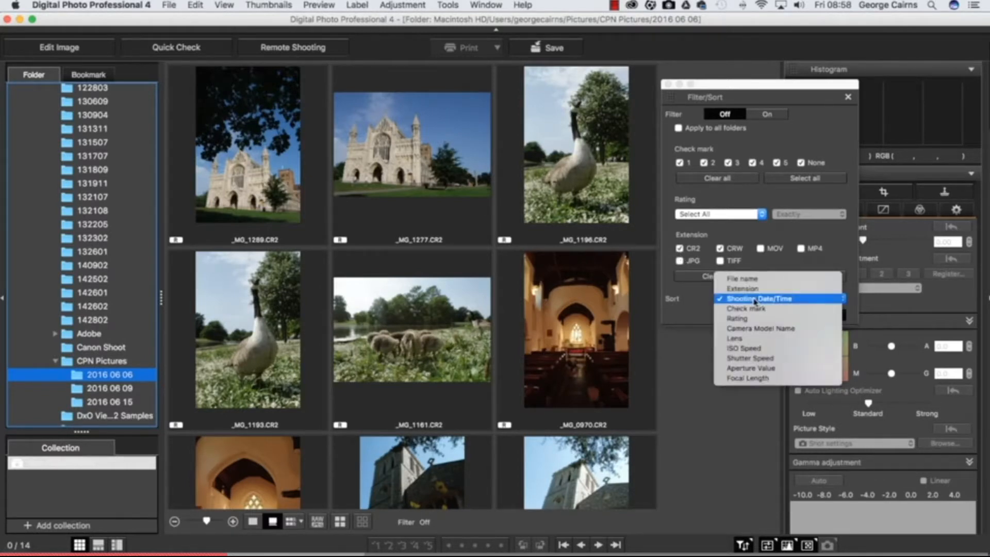
mouse_move(758, 338)
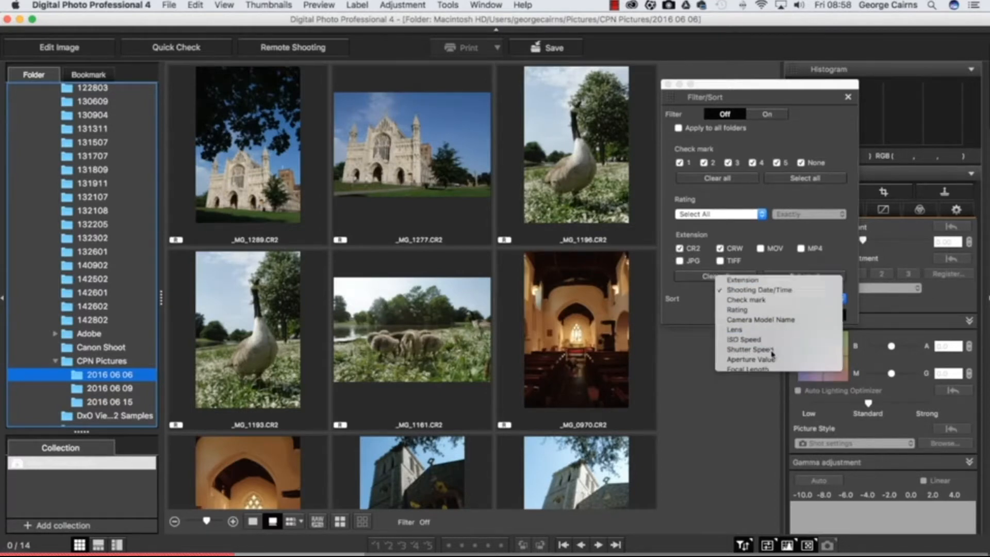
click(744, 340)
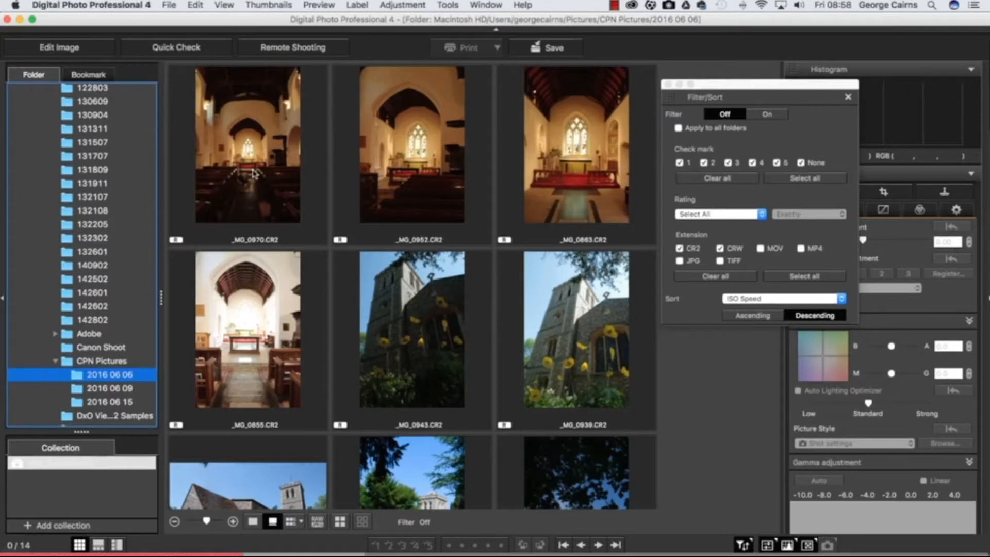
mouse_move(251, 173)
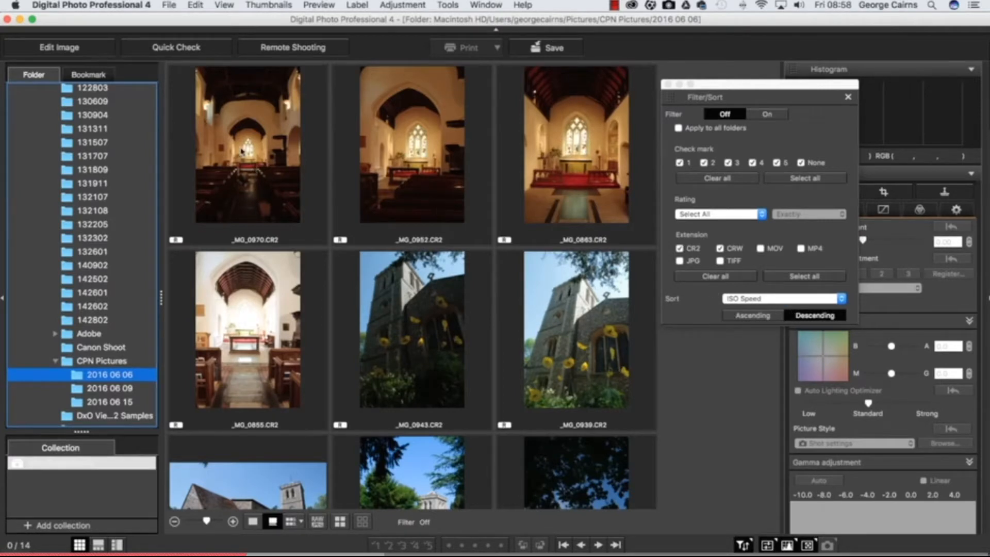
click(247, 146)
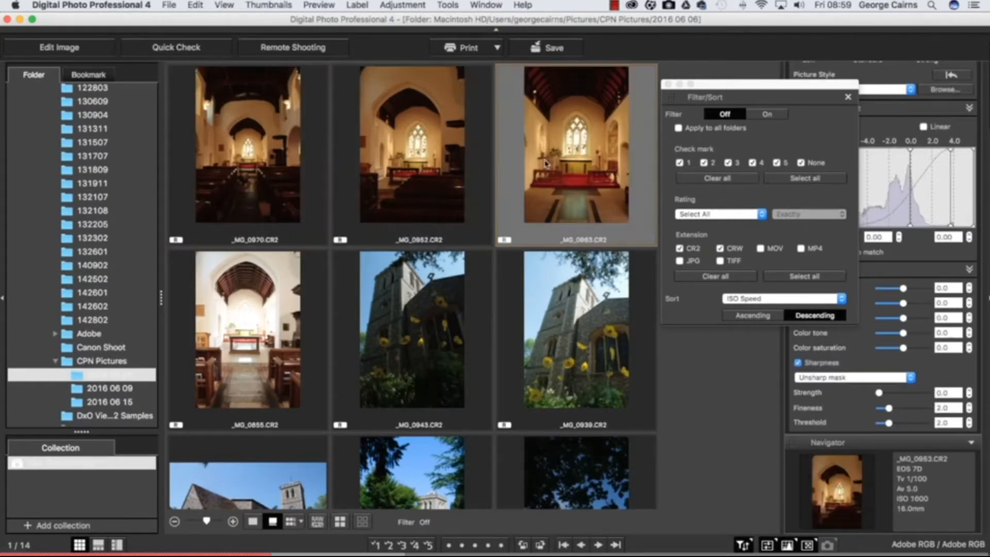
Compare ISO values of _MG_0863, _MG_0855 and _MG_0943, then reopen the sort criteria list.
click(575, 146)
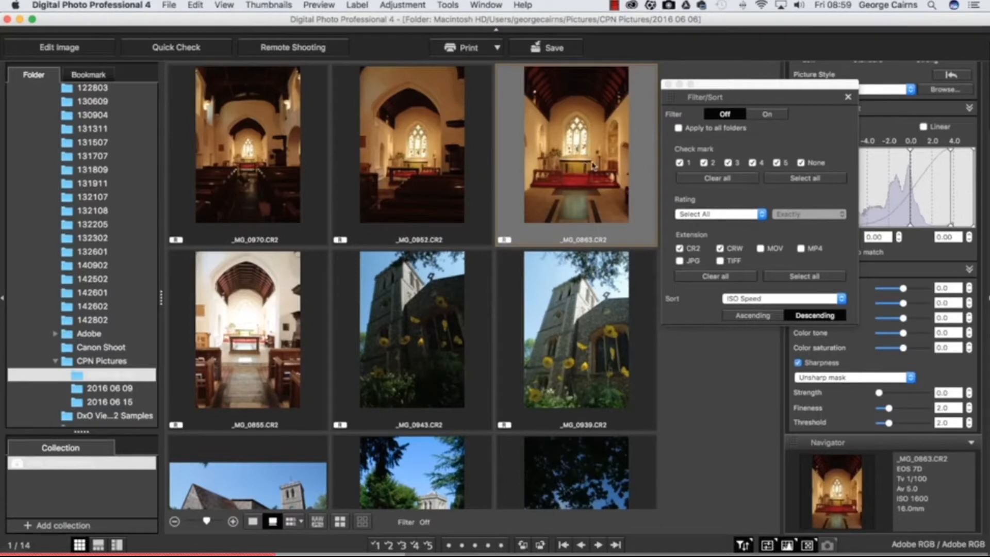
click(247, 329)
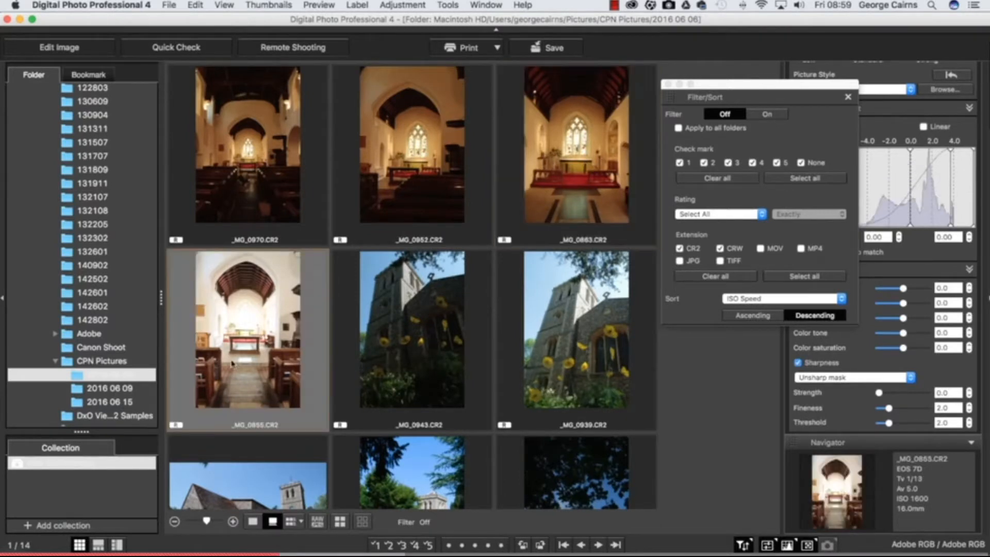
click(411, 332)
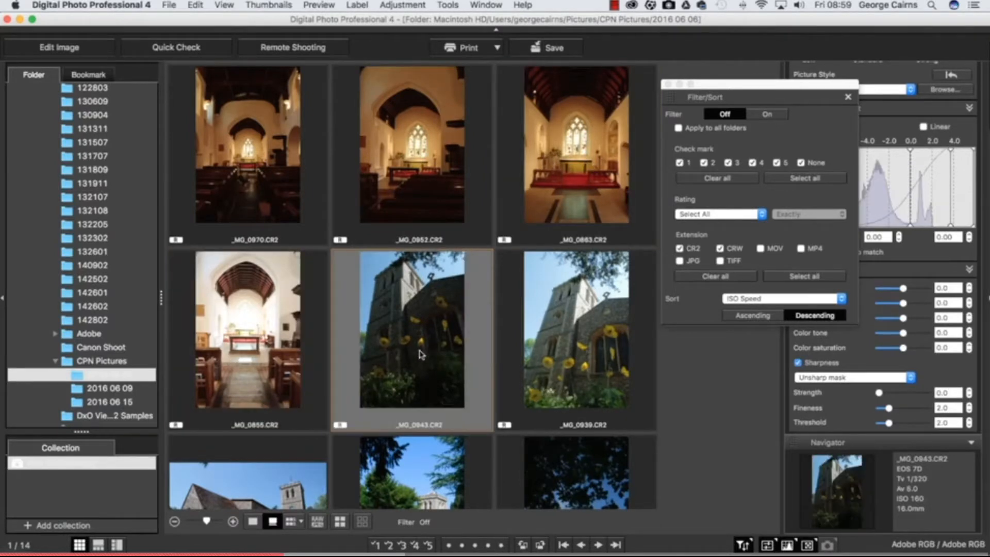
mouse_move(928, 508)
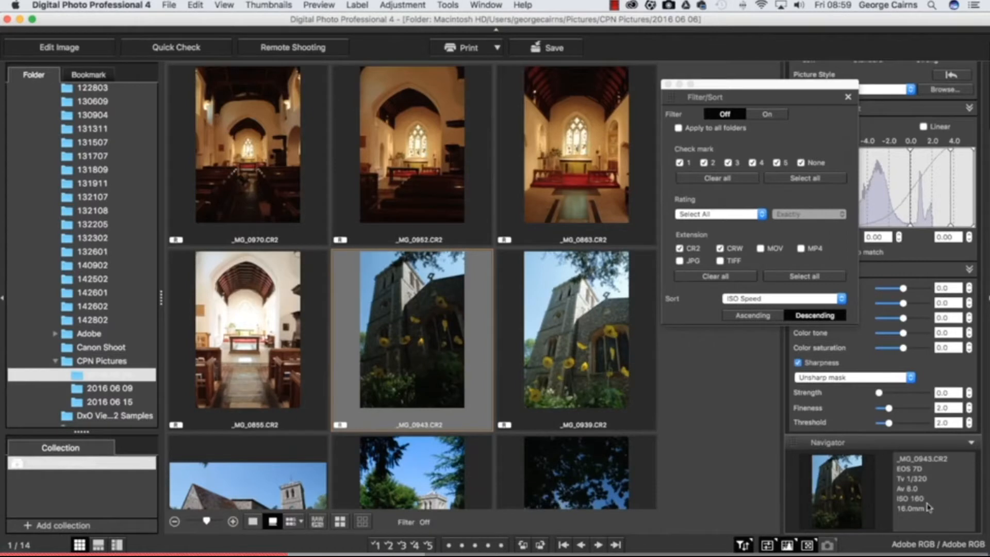
mouse_move(908, 502)
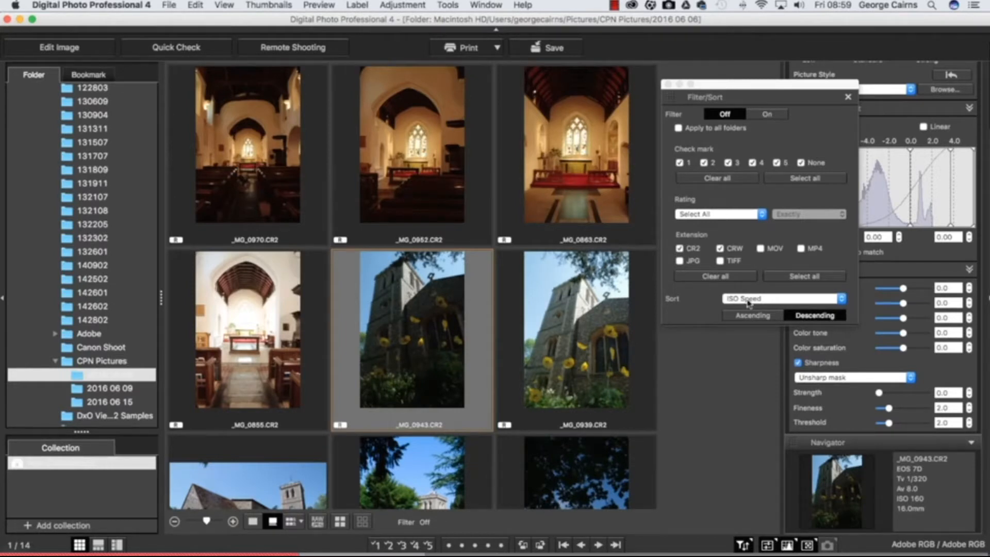
click(247, 146)
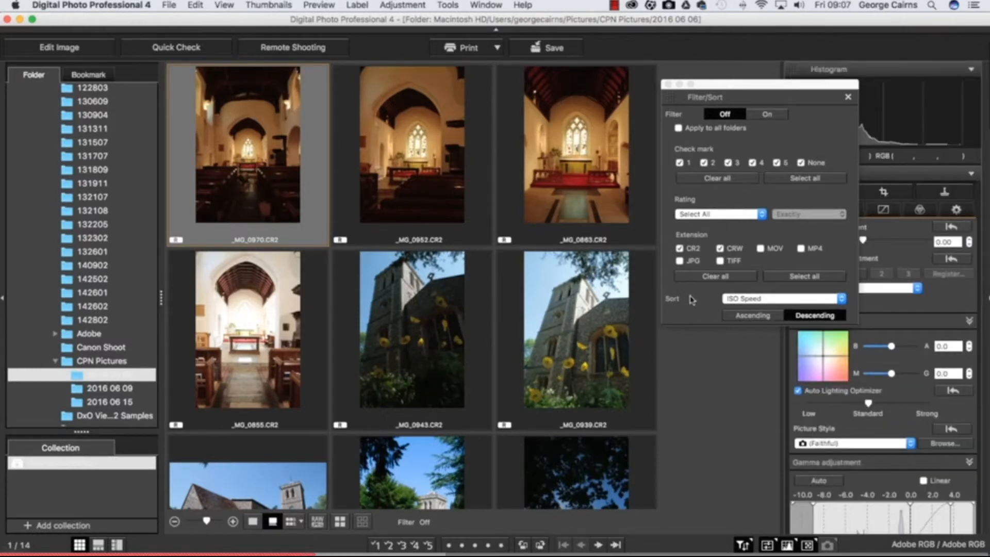
mouse_move(690, 306)
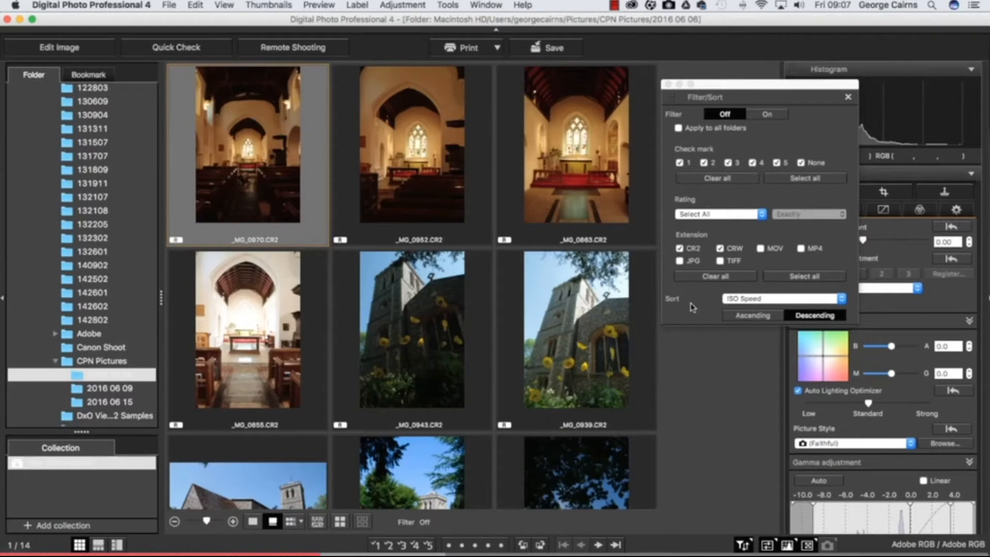
mouse_move(726, 291)
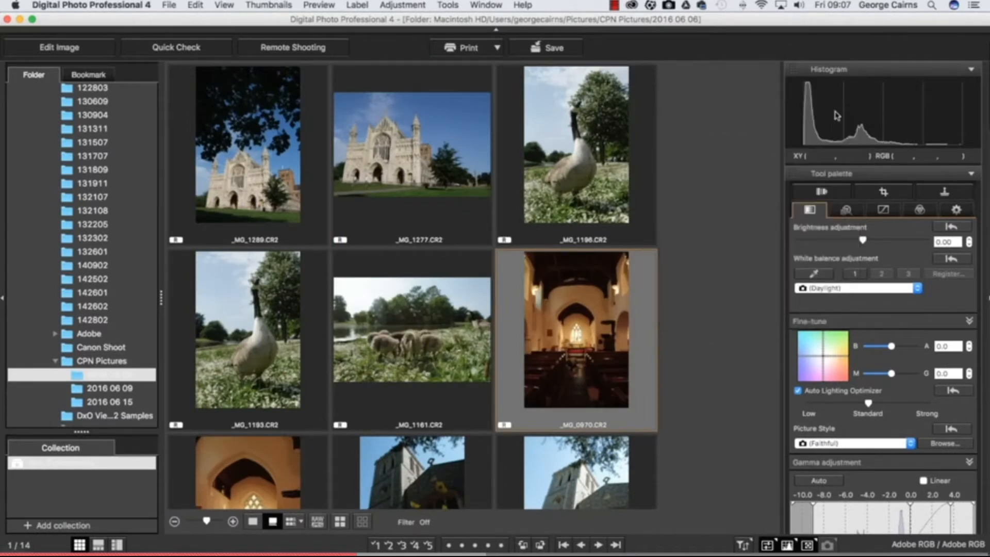
mouse_move(672, 374)
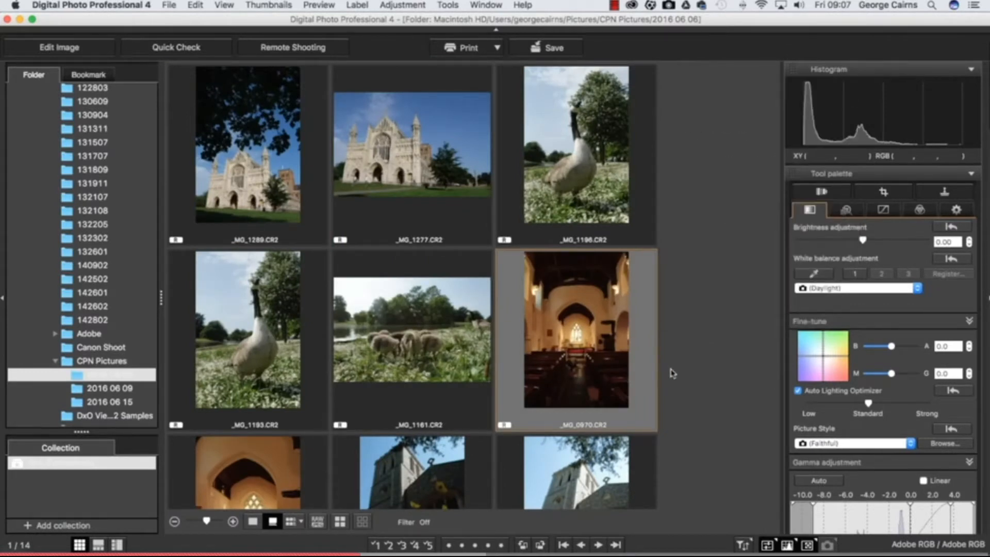
Select the cathedral photo _MG_1277 and show it in Quick Check.
click(411, 144)
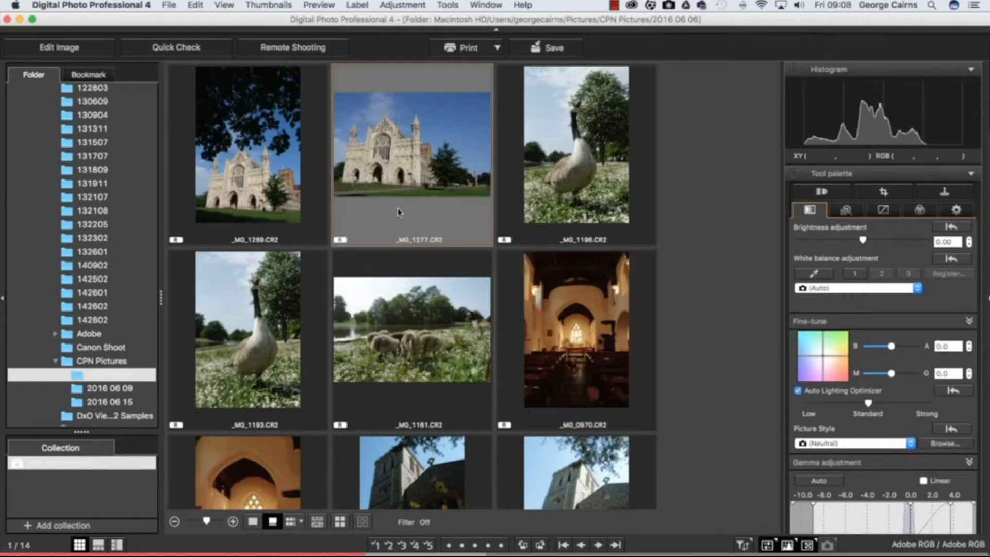
mouse_move(612, 146)
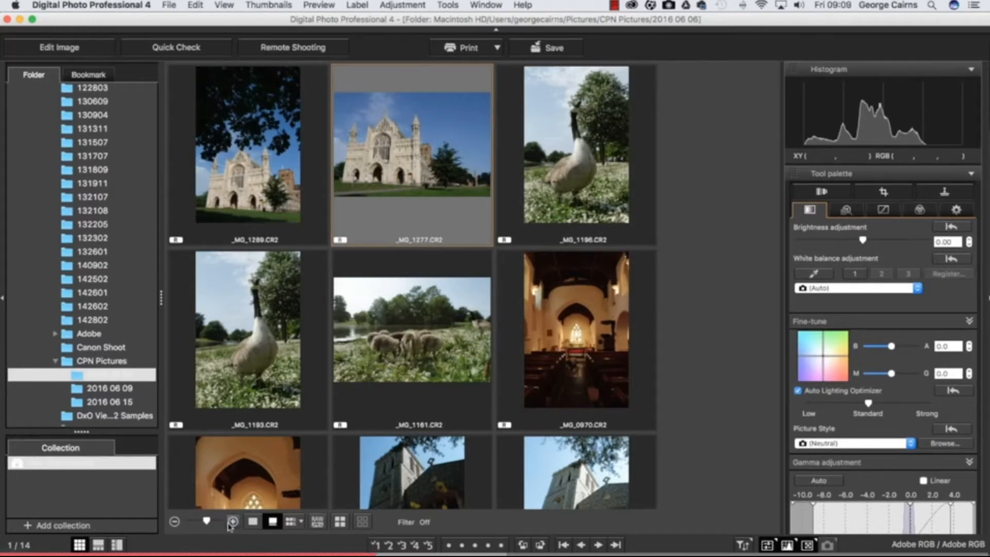
click(234, 521)
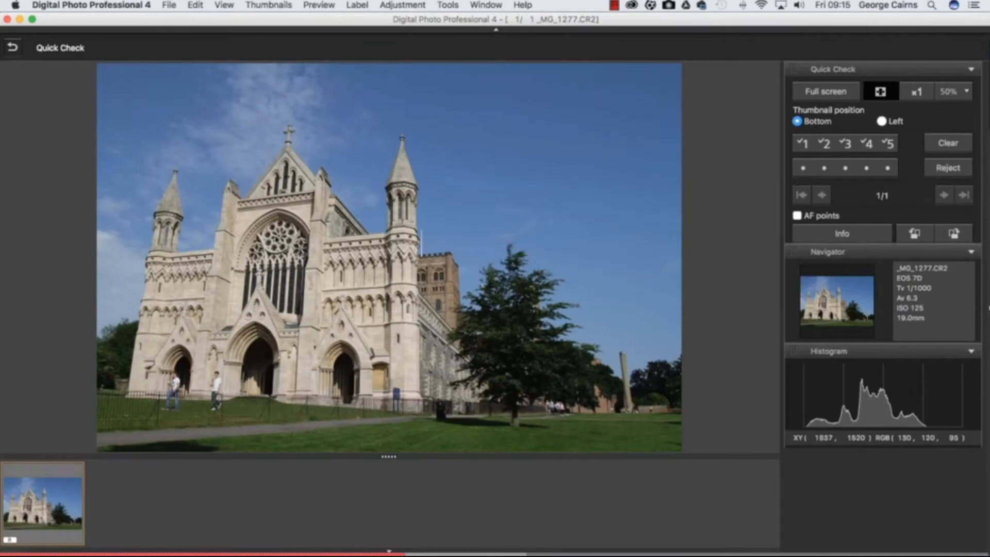
View _MG_1277 at 100% and refit, toggle AF points, and rate it two stars.
click(916, 91)
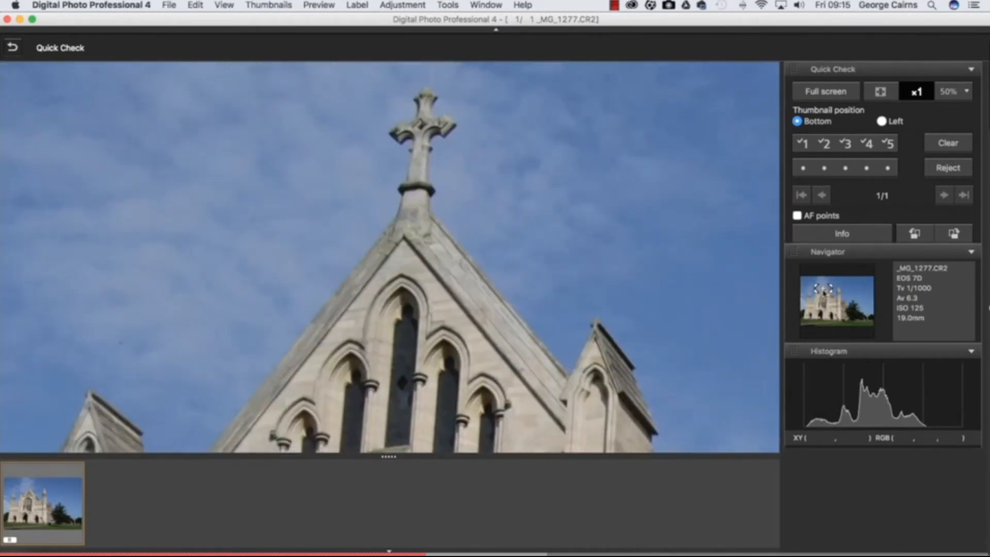
mouse_move(403, 122)
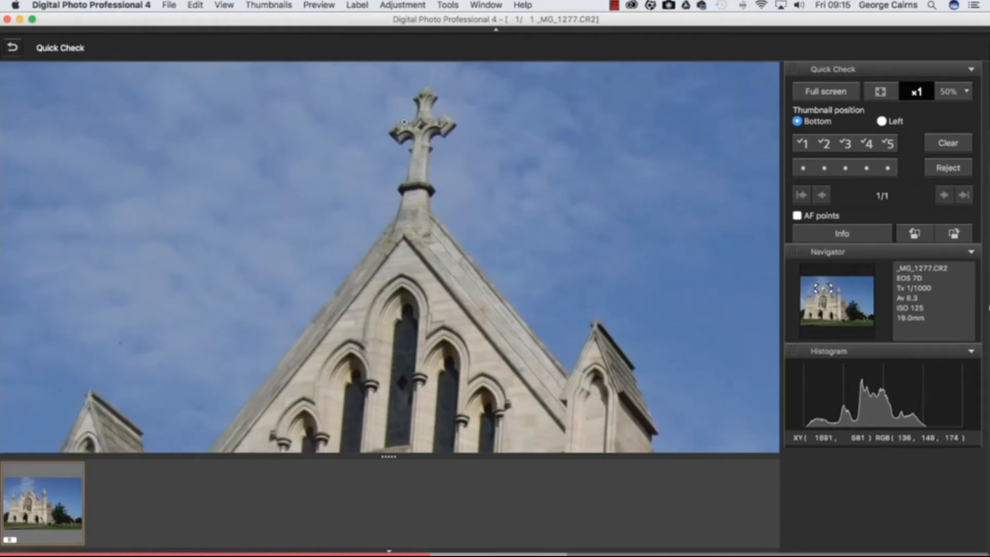
mouse_move(414, 198)
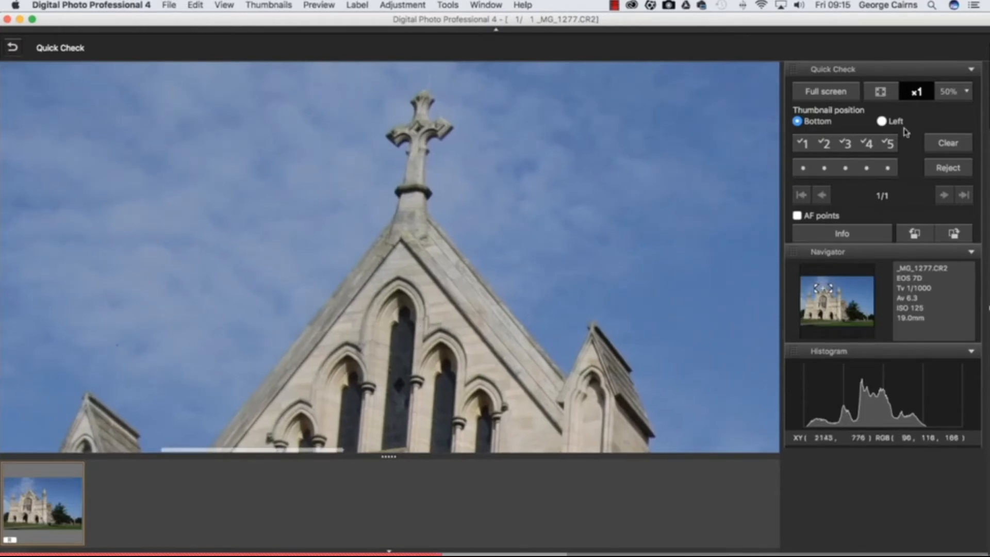
click(880, 91)
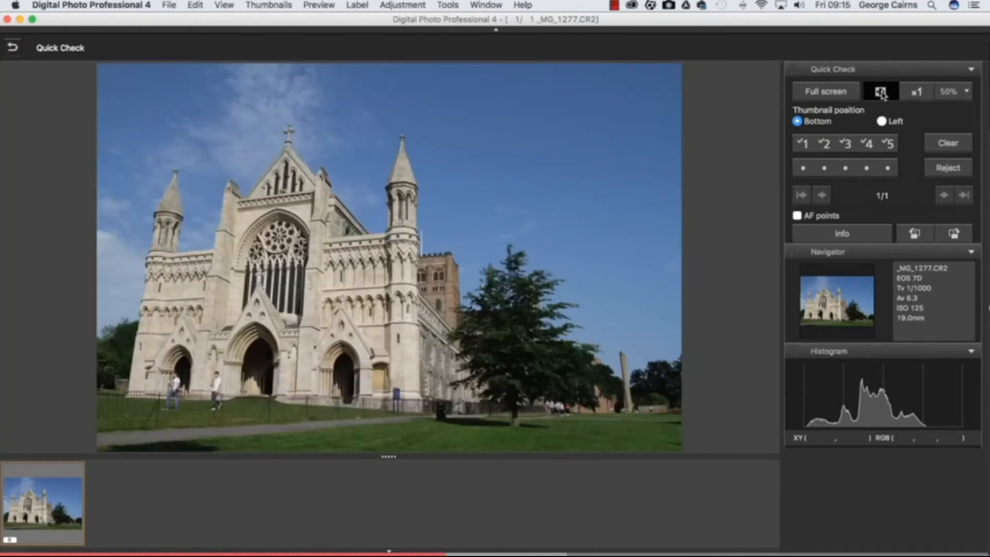
mouse_move(824, 182)
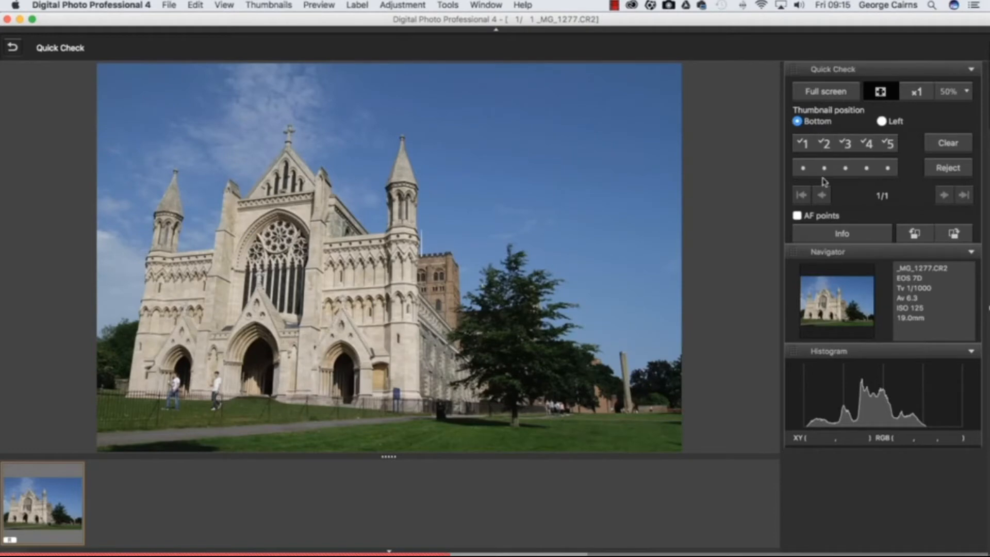
click(797, 215)
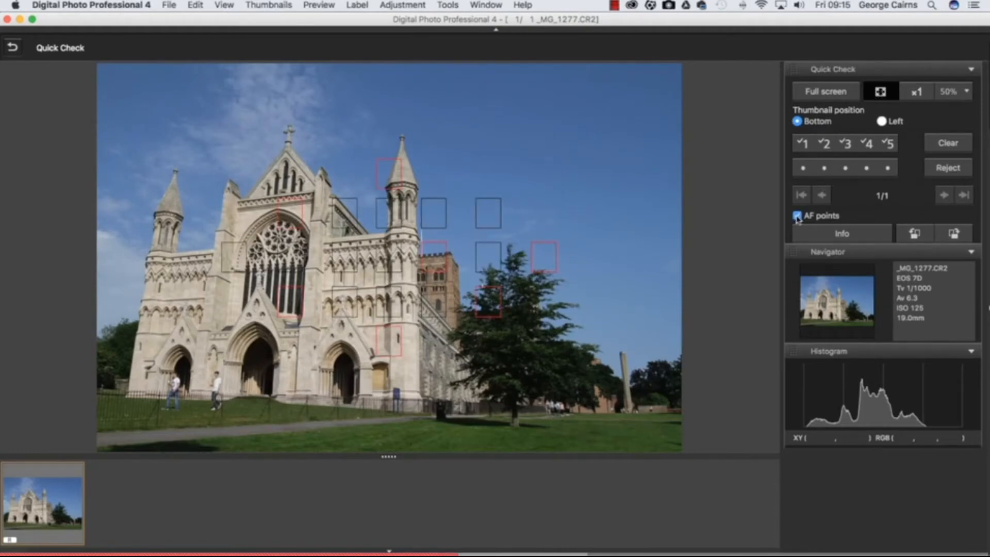
click(798, 216)
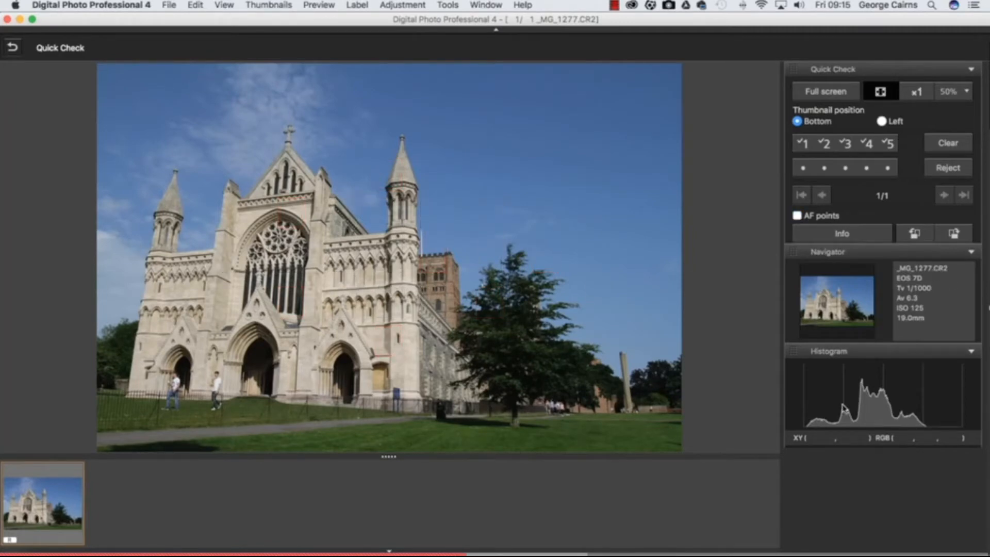
mouse_move(877, 426)
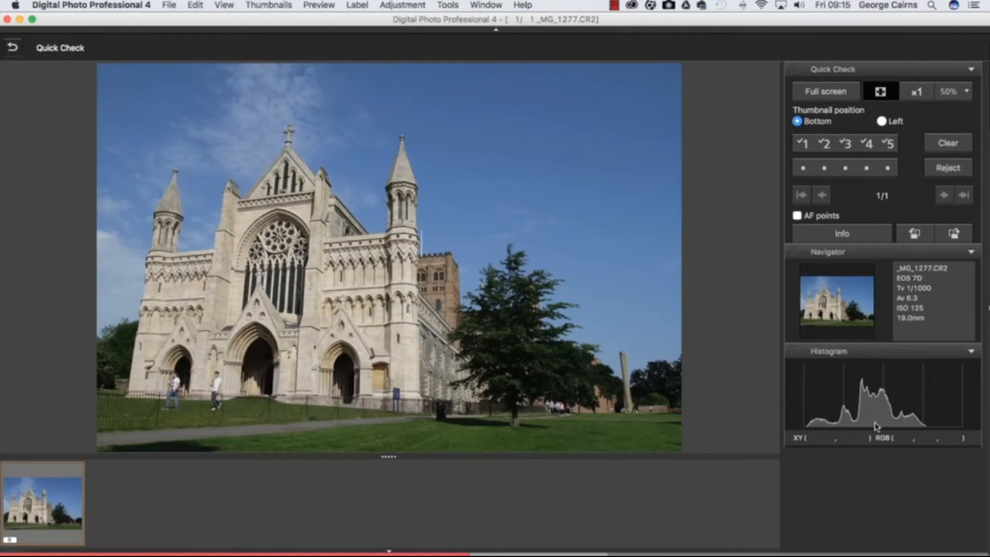
mouse_move(917, 416)
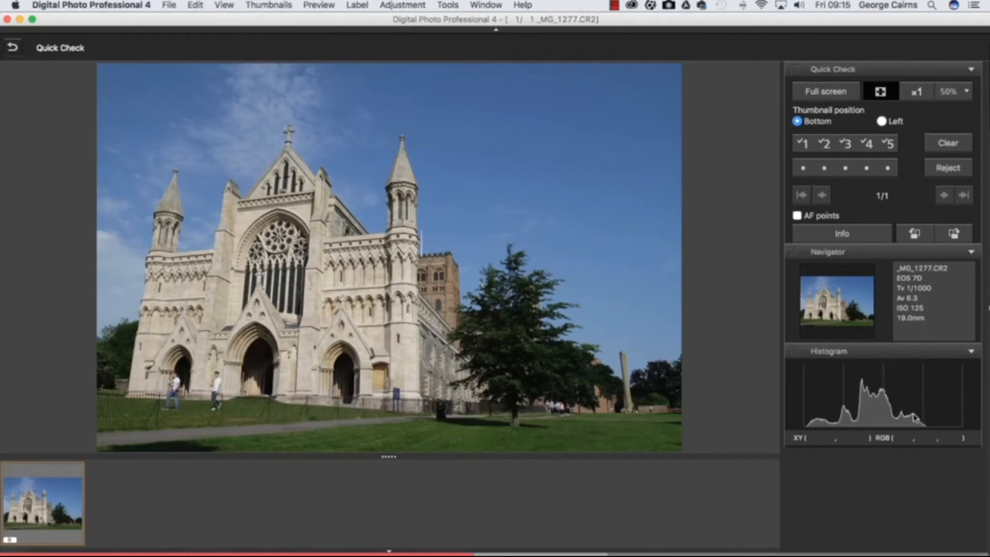
mouse_move(873, 417)
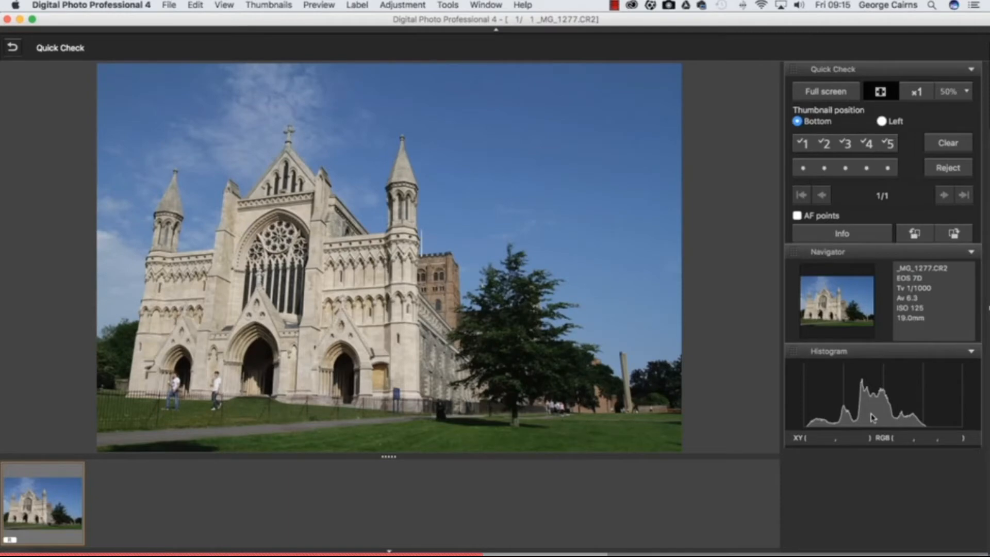
mouse_move(840, 181)
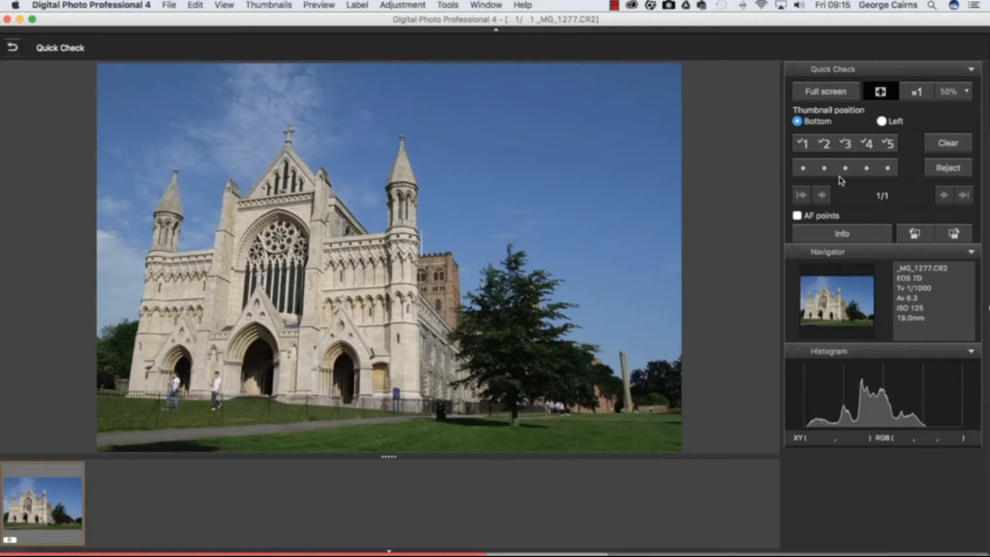
click(825, 167)
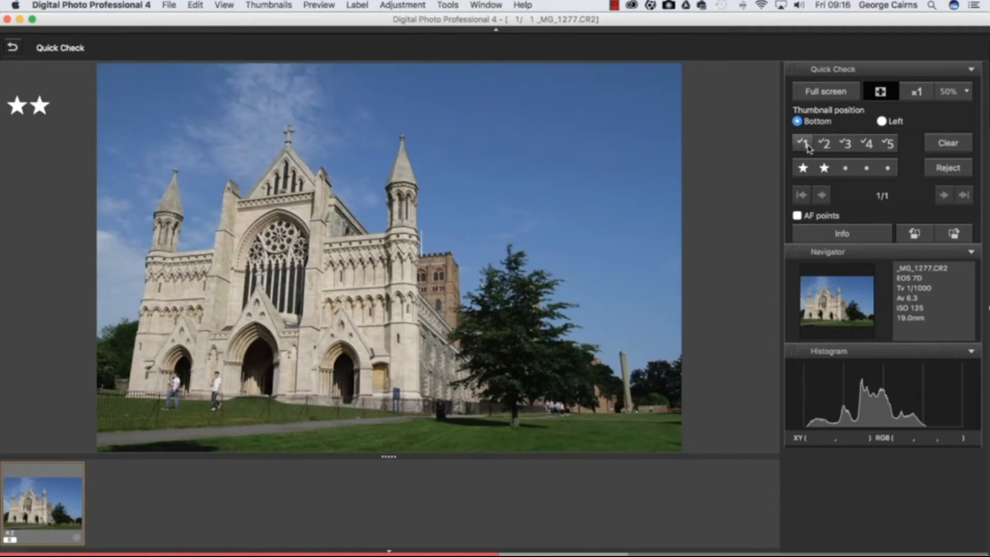
Give _MG_1277 a check mark, then quick-check the poppy church photo _MG_0939.
click(888, 143)
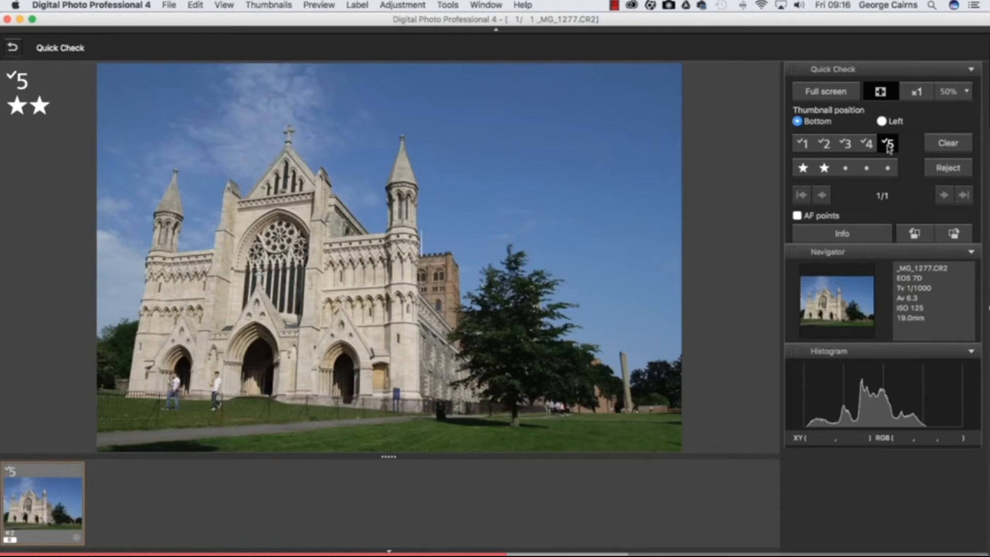
mouse_move(888, 149)
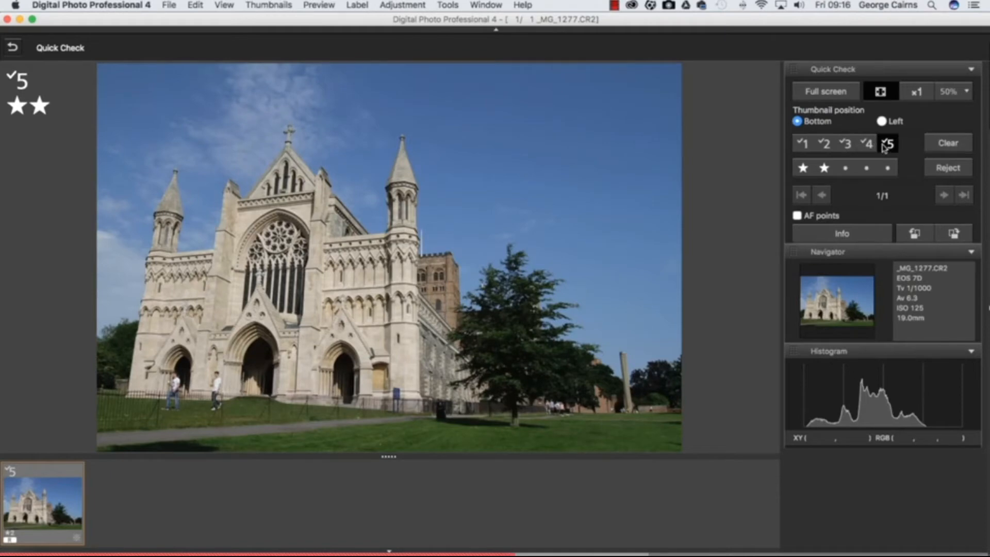
mouse_move(857, 175)
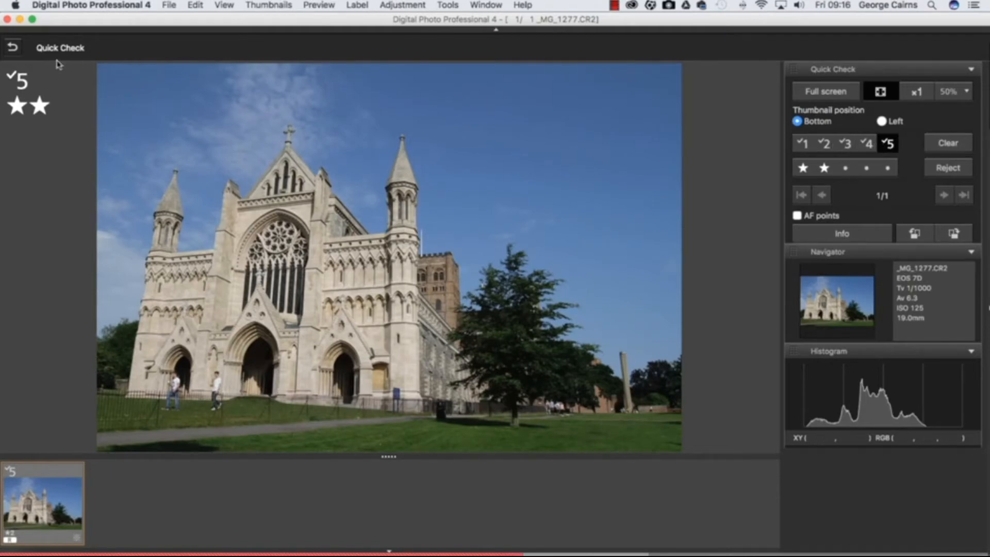
click(11, 47)
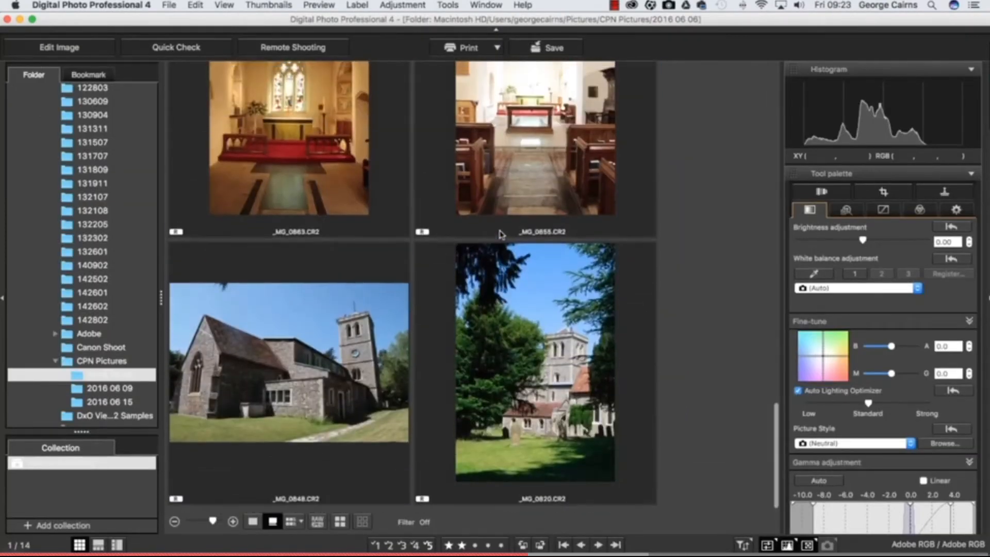
scroll(down, 3)
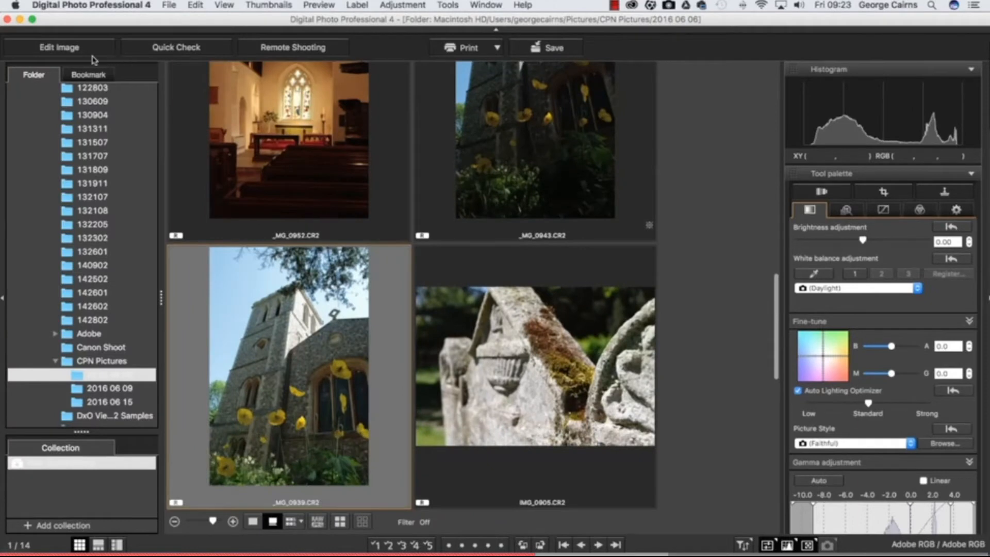
click(175, 47)
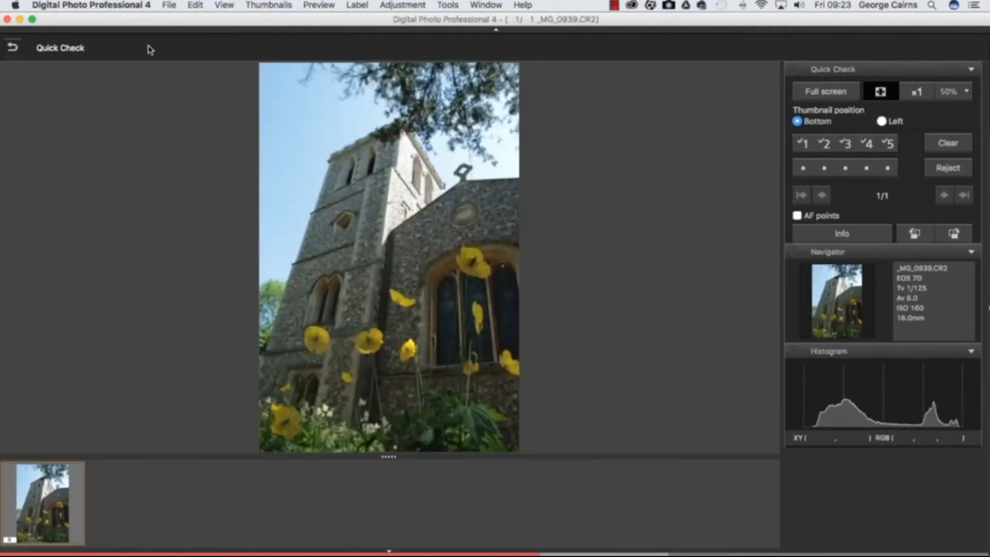
mouse_move(847, 170)
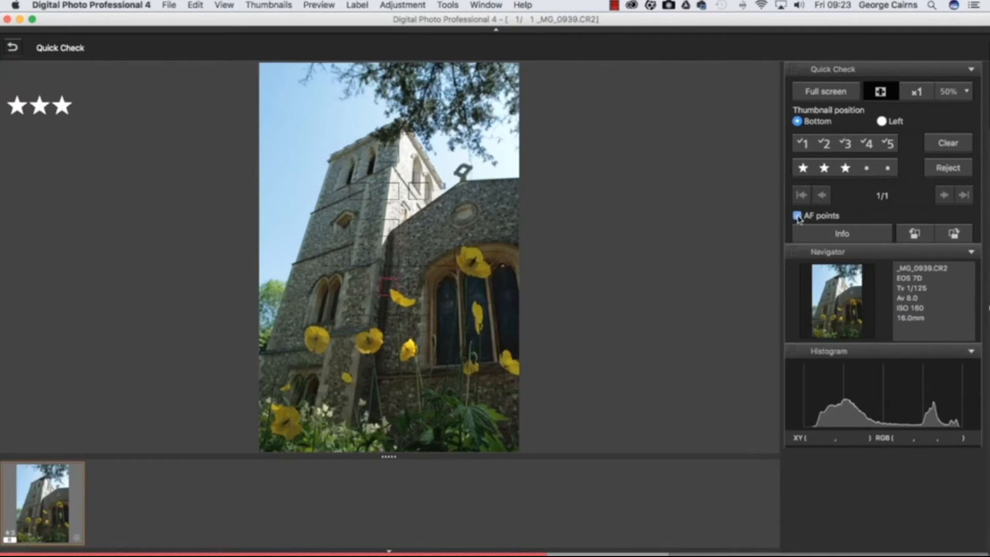
Overlay AF points on _MG_0939, view it at 100%, then hide the points.
click(797, 216)
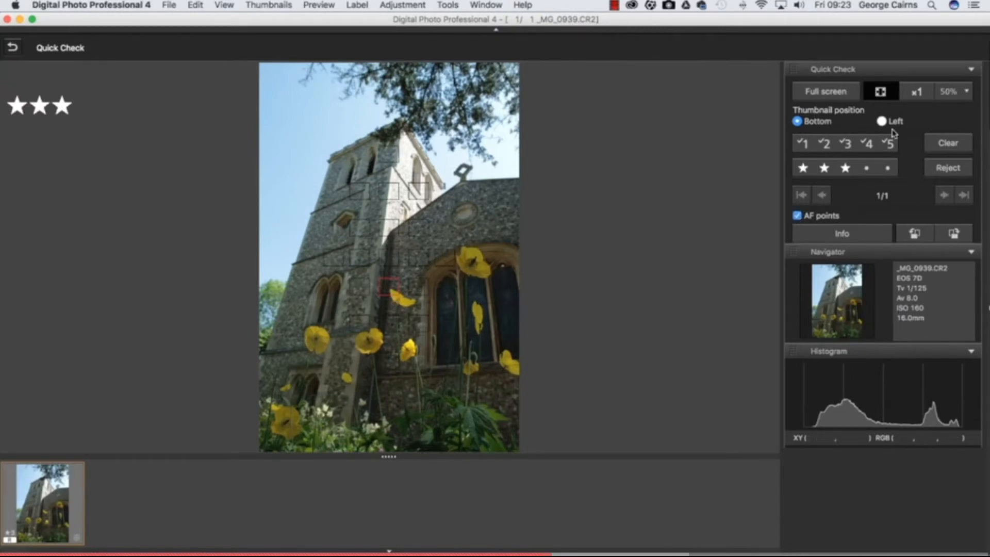
click(917, 90)
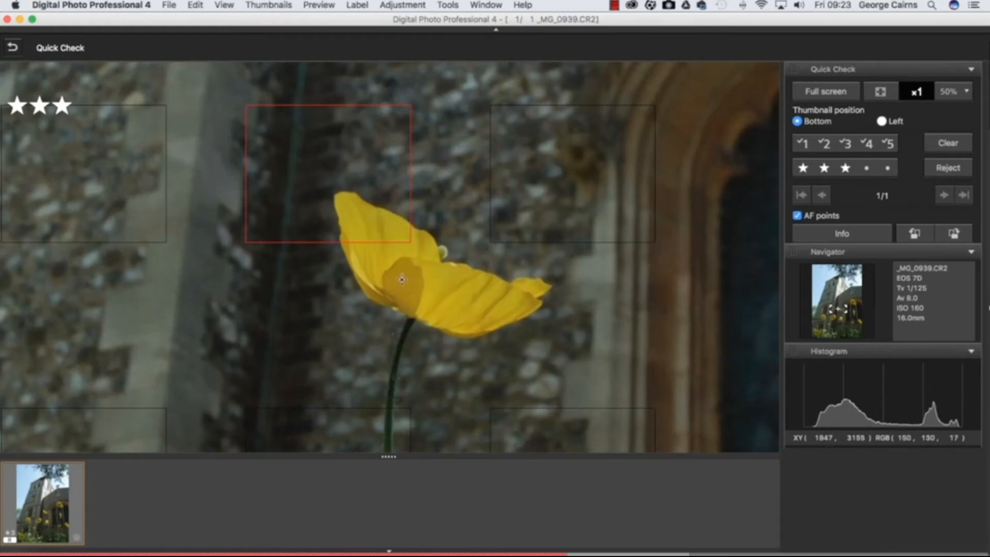
mouse_move(416, 287)
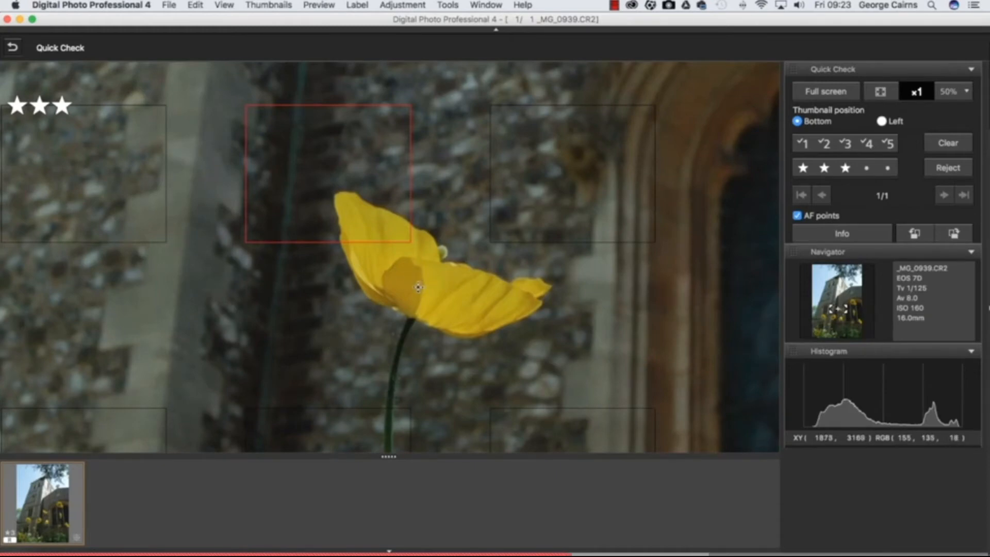
mouse_move(371, 190)
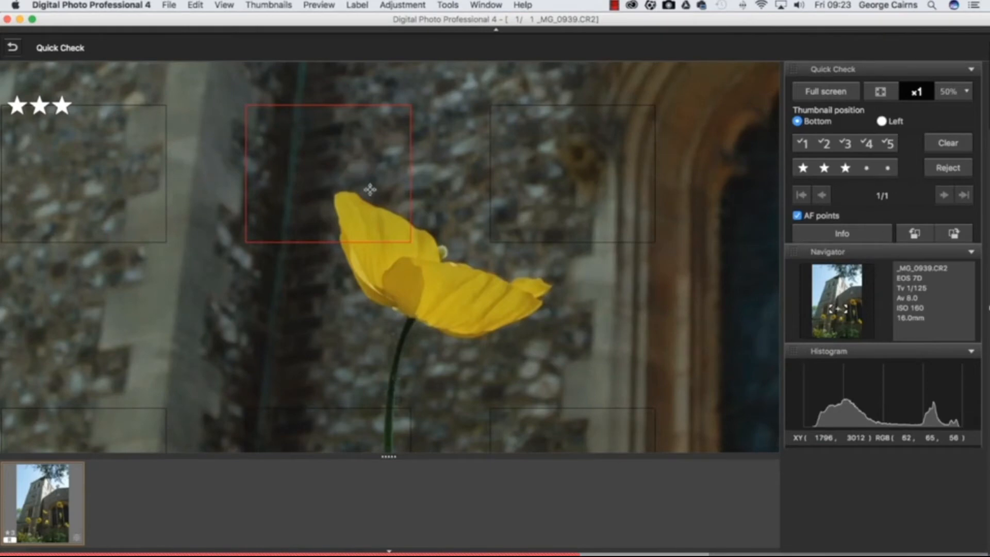
mouse_move(411, 278)
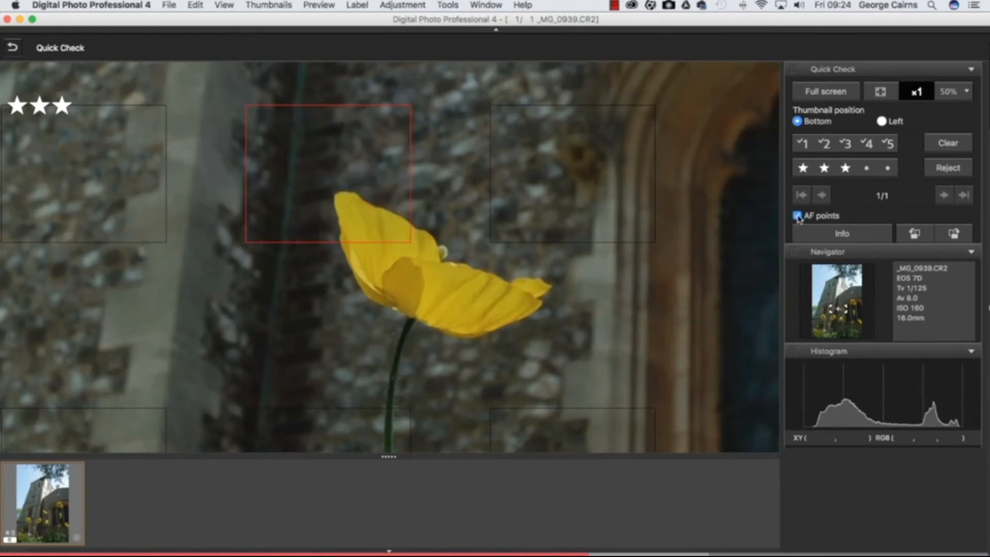
click(797, 216)
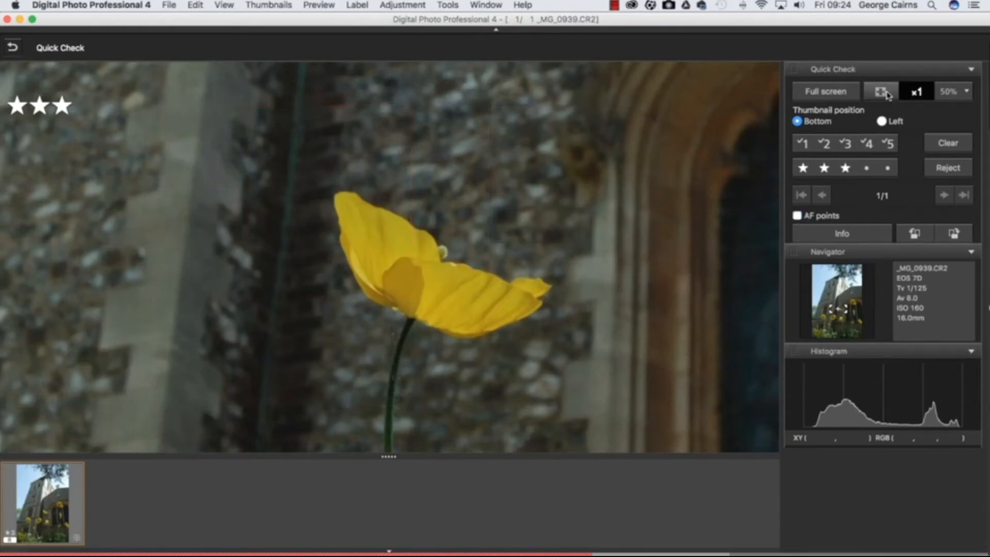
Fit _MG_0939 back in the window and give it check mark 3.
click(881, 91)
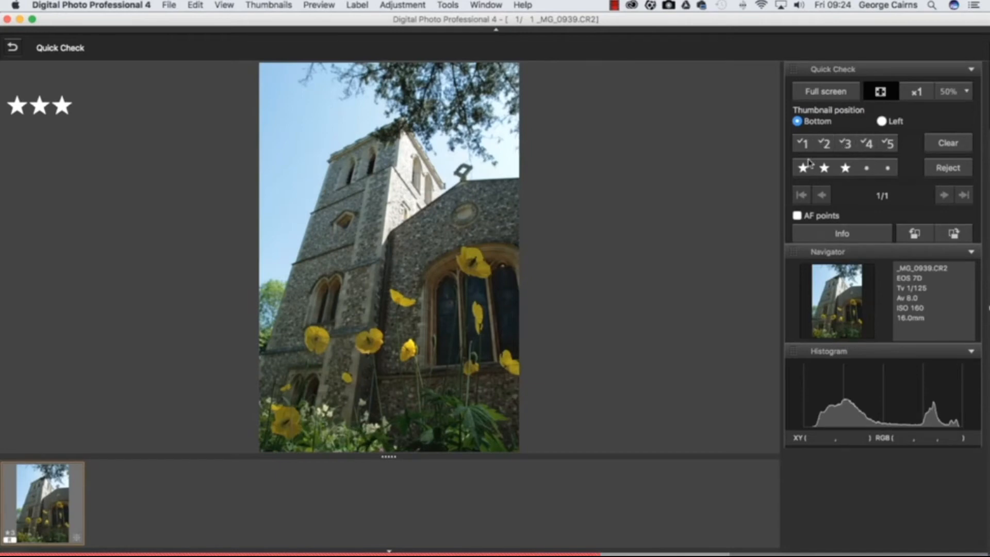
click(804, 143)
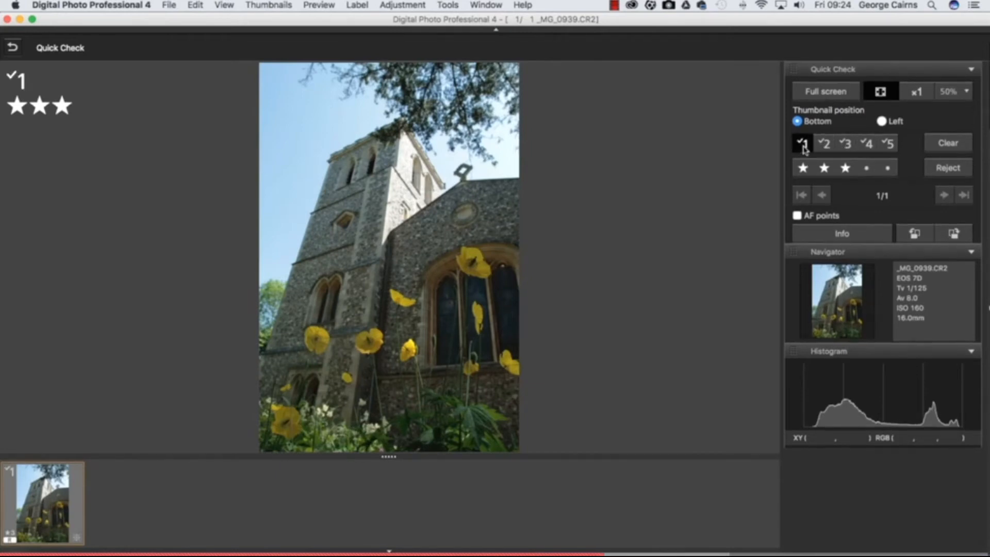
click(845, 143)
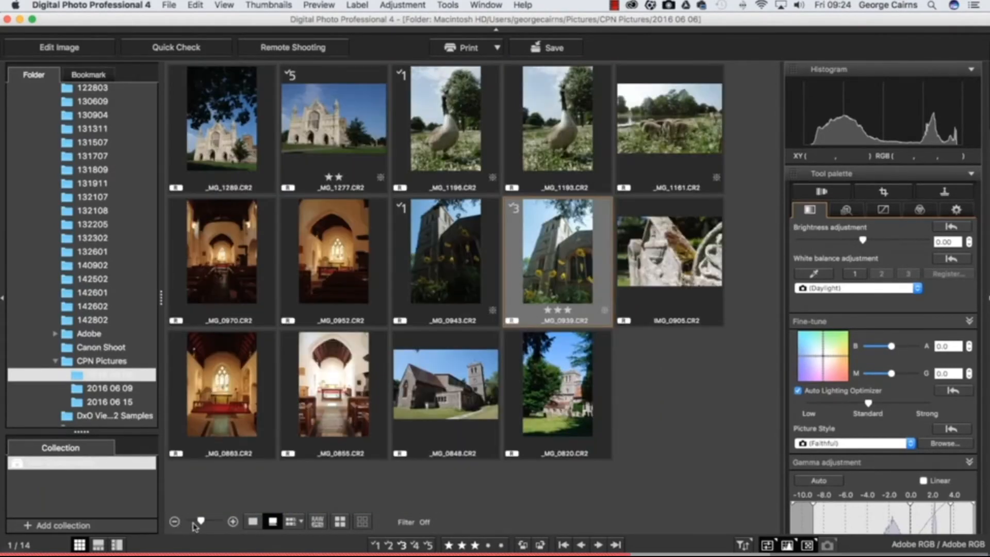
Shrink the thumbnails, then select the darker church interior and the church-among-trees photos.
click(669, 121)
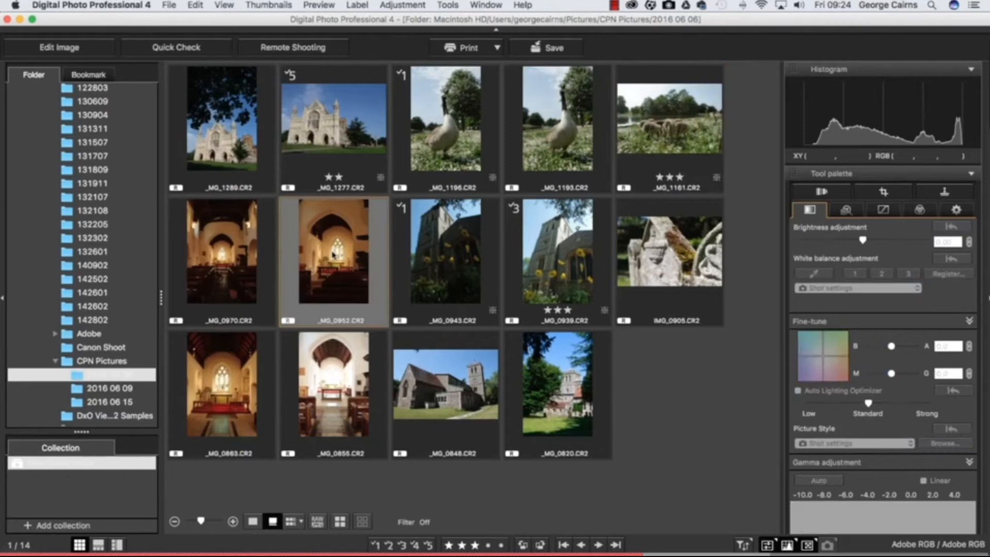
click(221, 261)
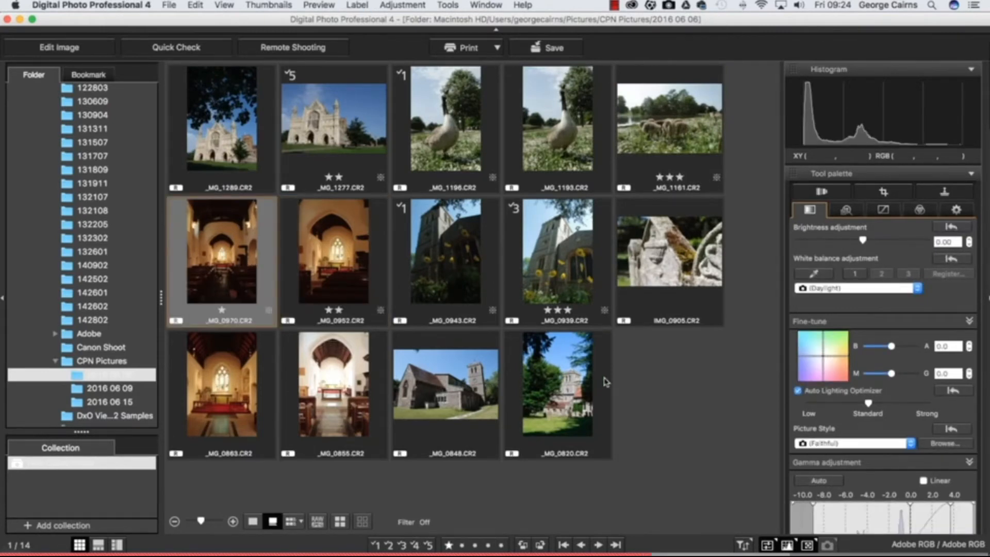
click(556, 384)
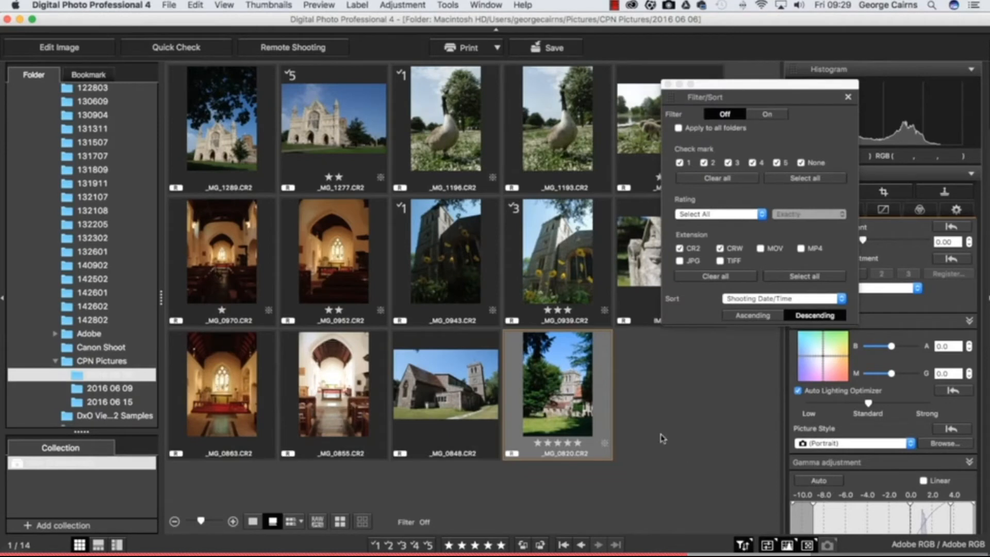
Set Sort to Rating, then switch it to Check mark.
click(782, 298)
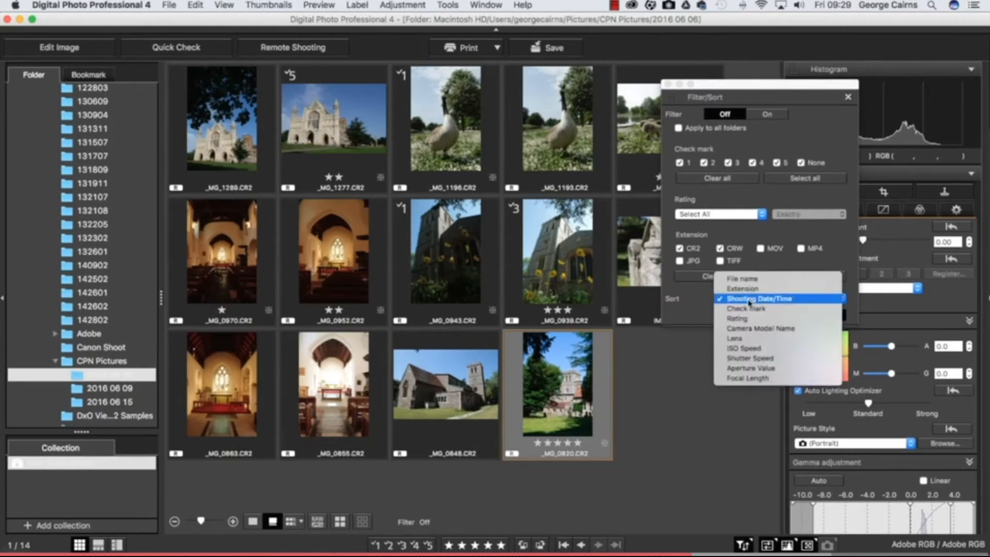
click(736, 319)
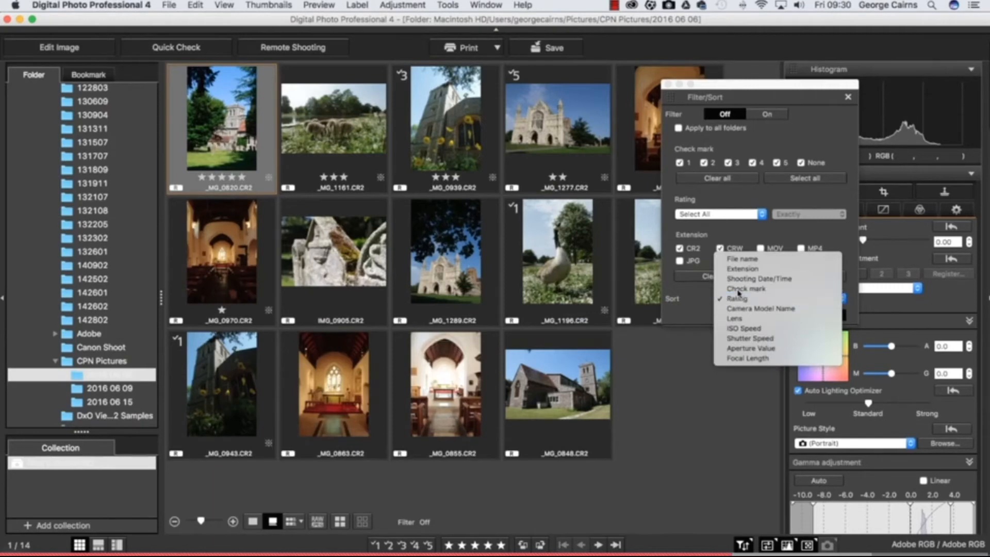
click(746, 289)
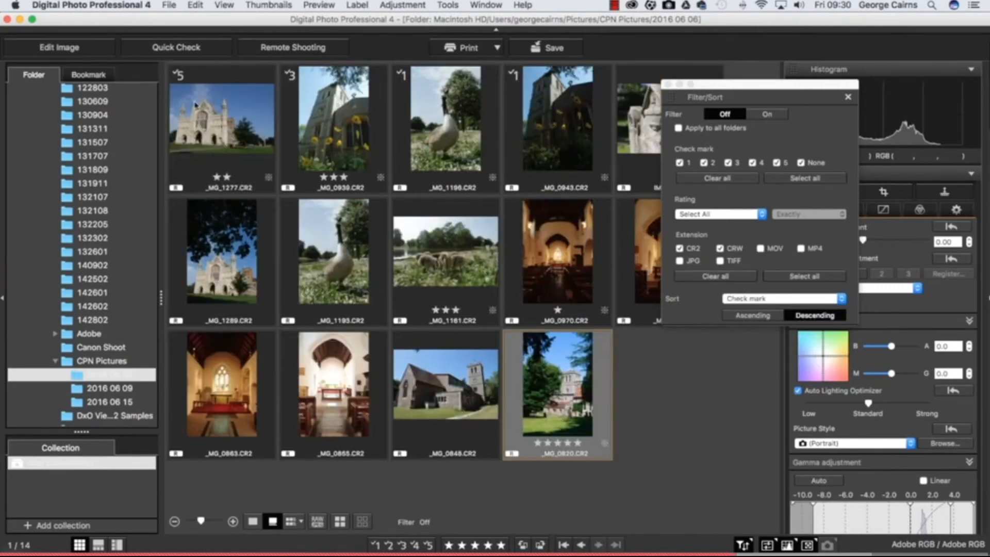
mouse_move(476, 98)
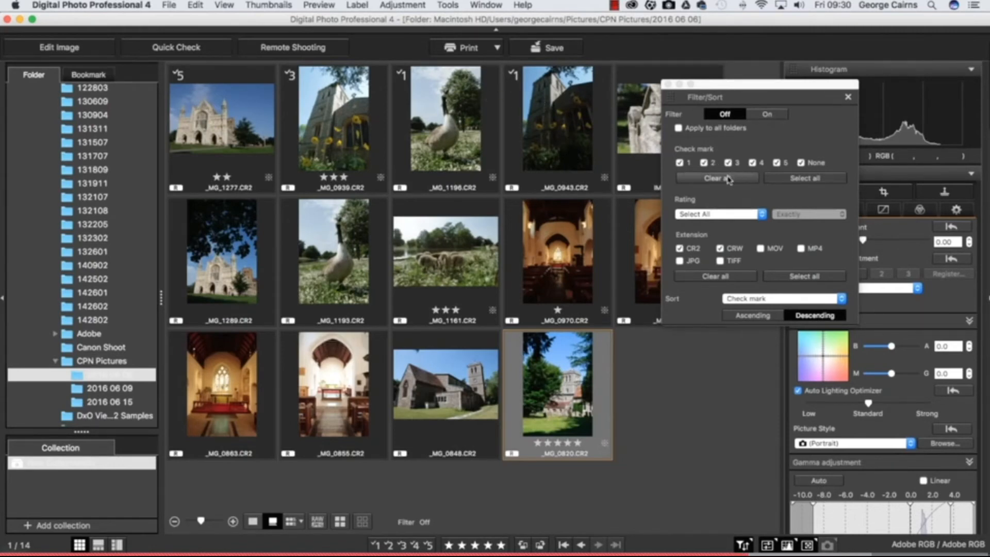
Turn the filter on, showing only photos with check marks 1, 2 and 3.
click(767, 114)
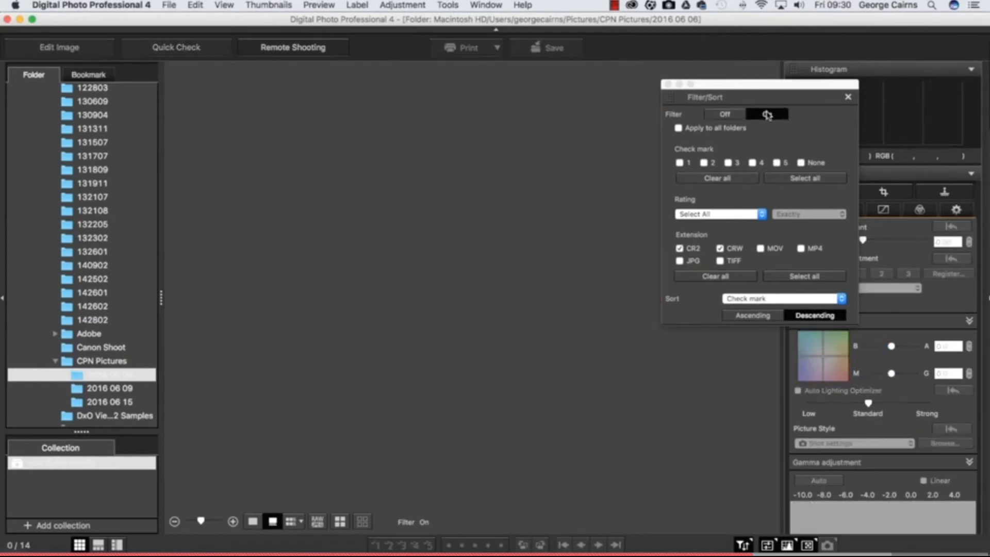
click(767, 113)
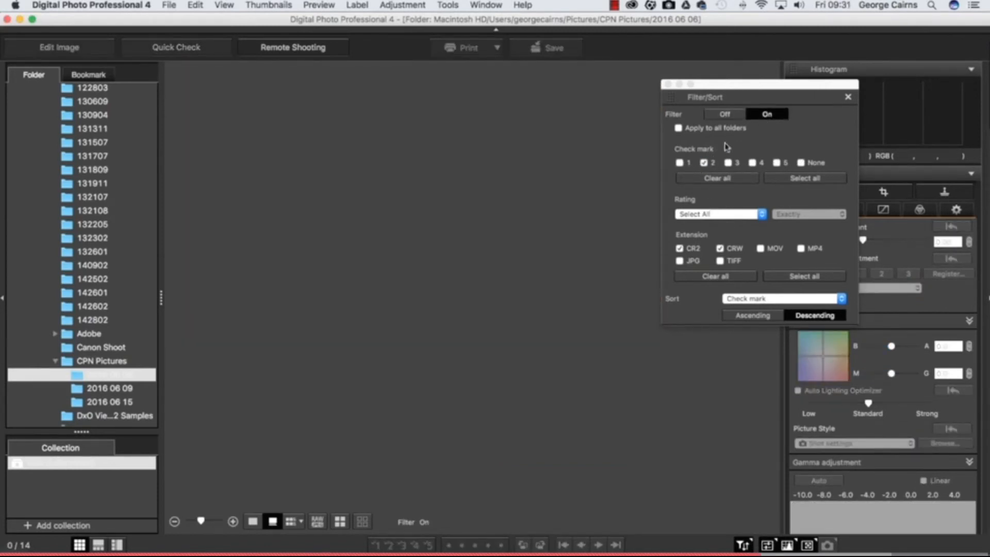
click(728, 162)
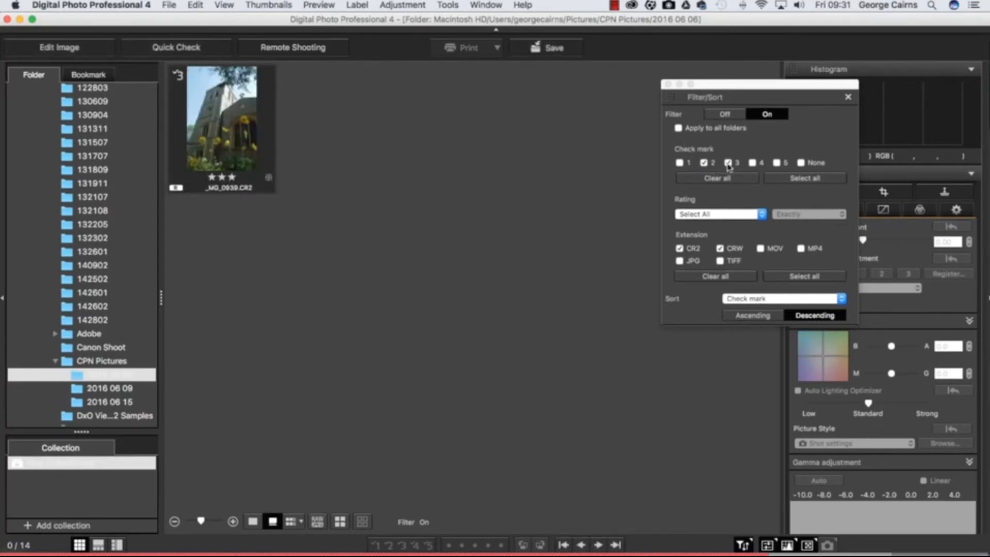
click(680, 163)
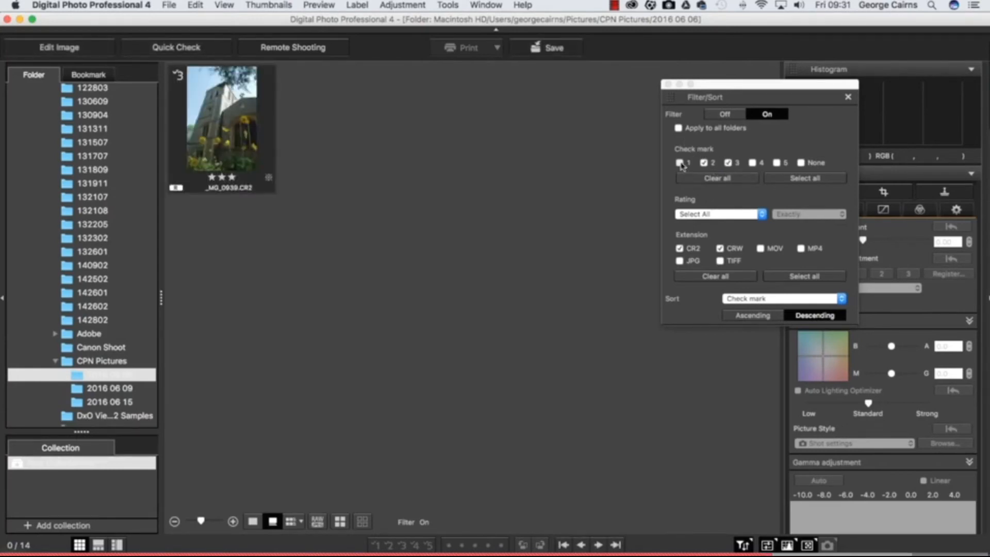
click(680, 163)
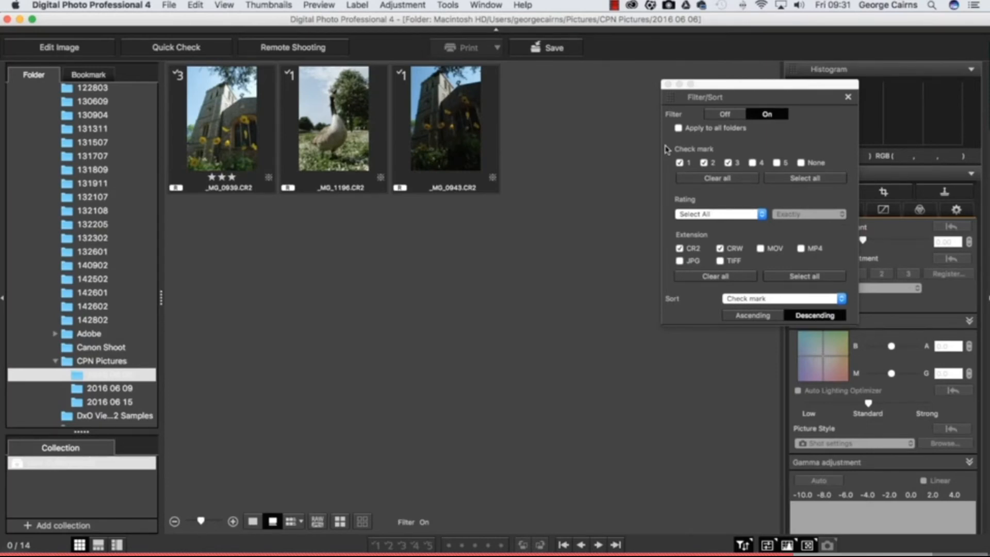
mouse_move(687, 139)
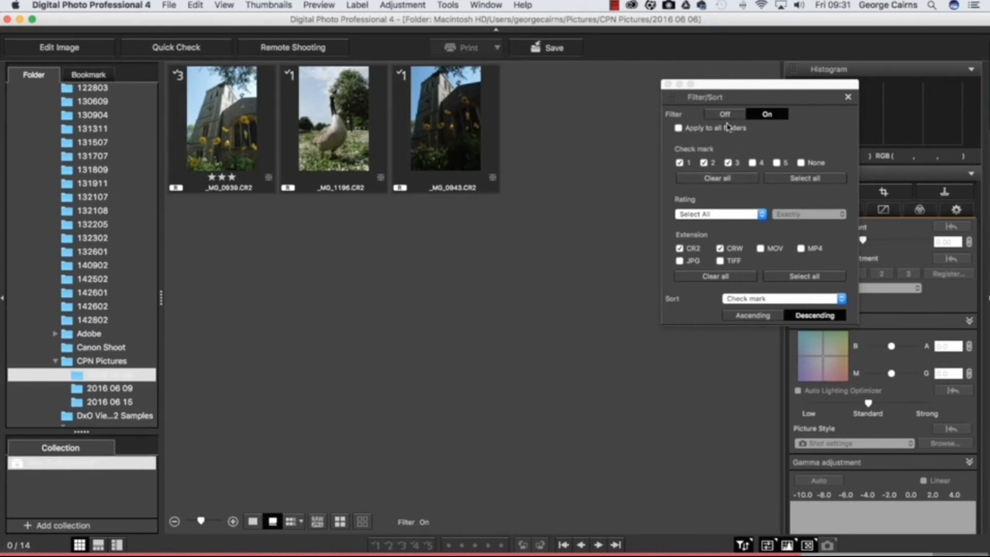
Sort by shooting date/time, try an exactly-three-stars filter, then switch filtering off.
click(724, 115)
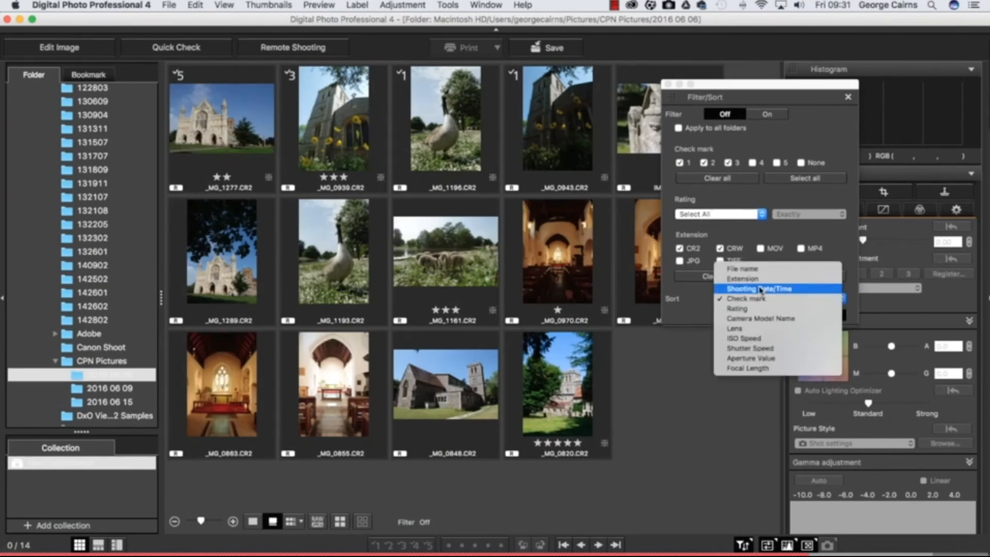
click(758, 289)
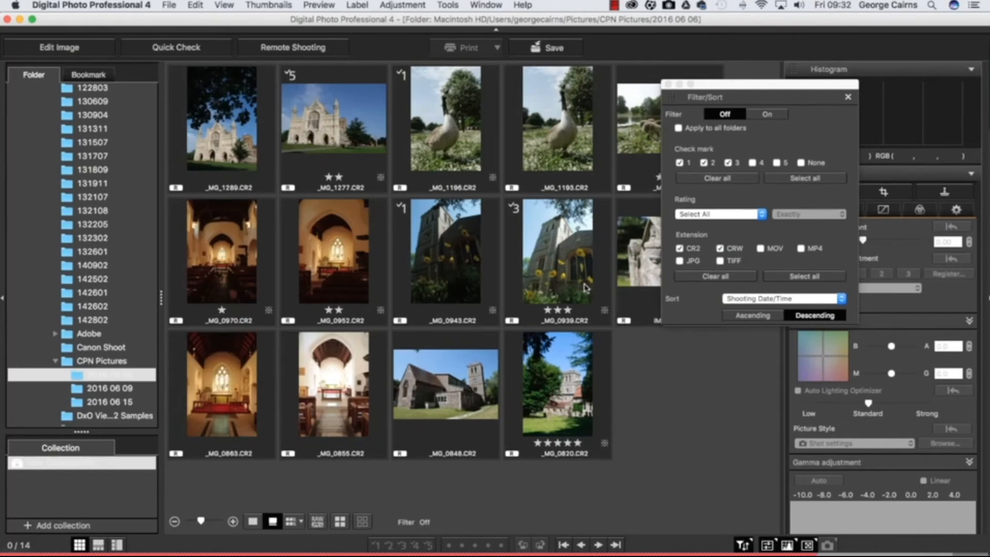
click(719, 213)
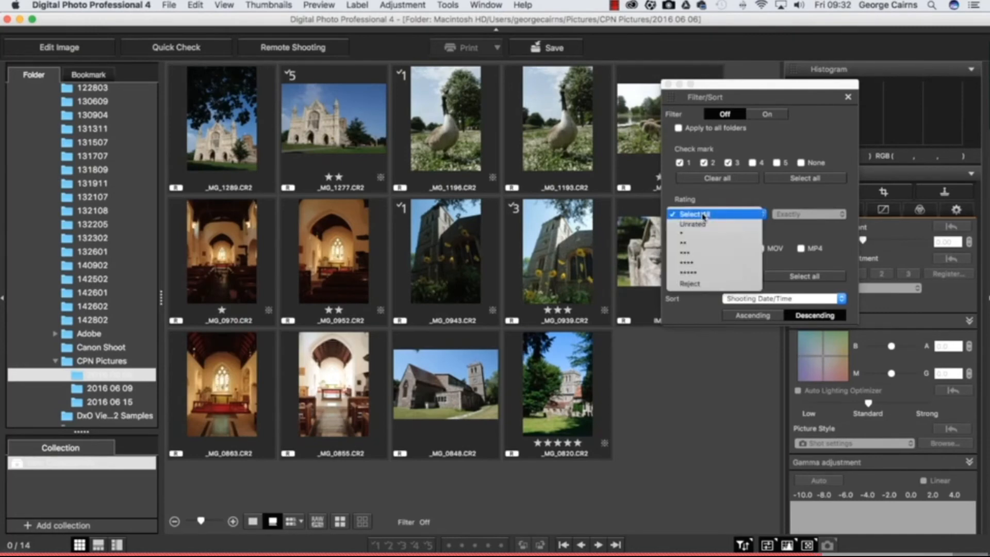
click(690, 254)
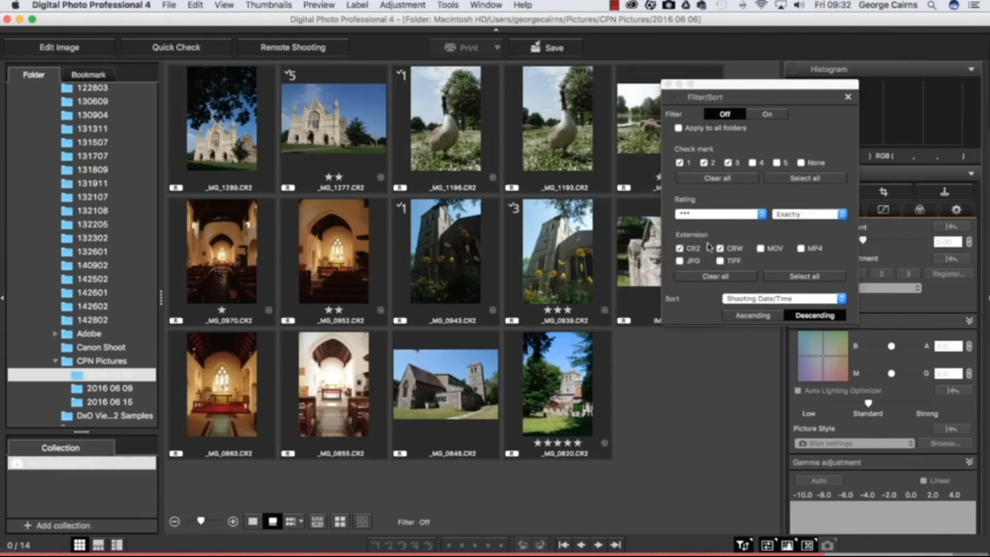
click(767, 115)
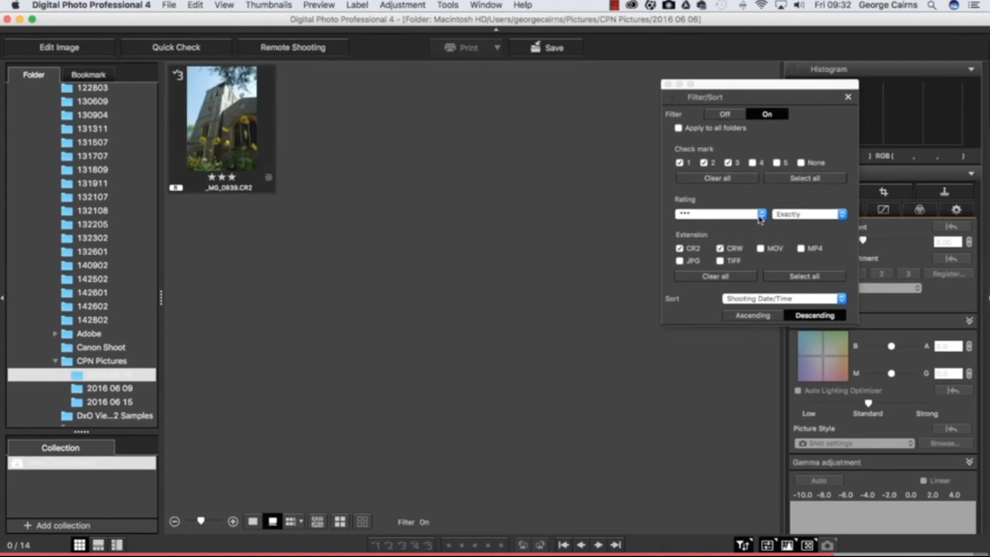
click(843, 214)
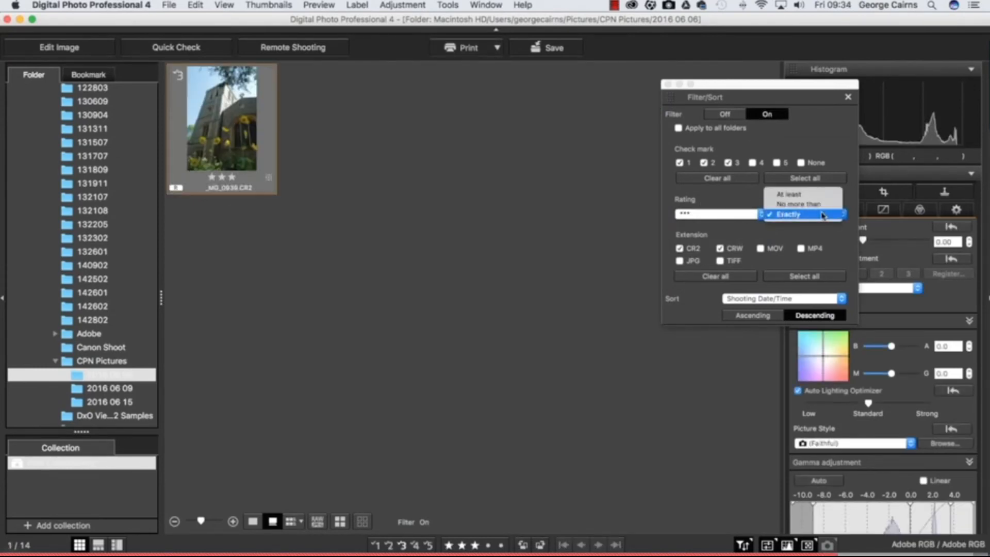
mouse_move(832, 235)
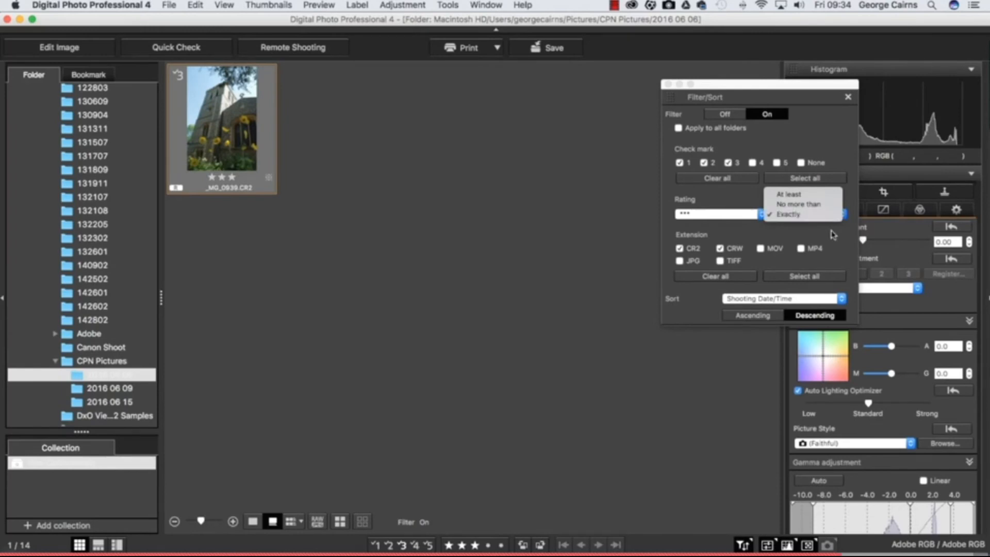
click(723, 115)
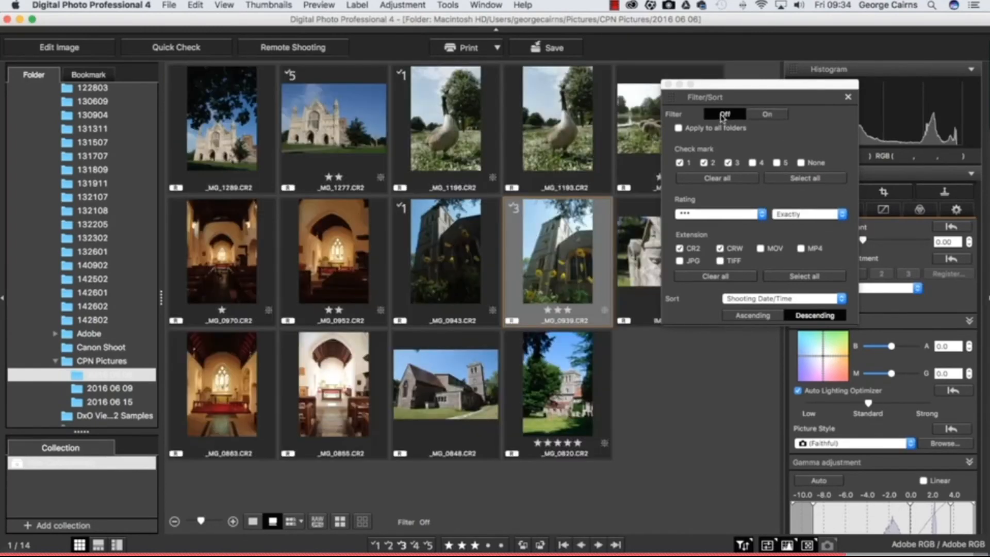
Close Filter/Sort, add new collections and start naming one 'Birds'.
click(847, 96)
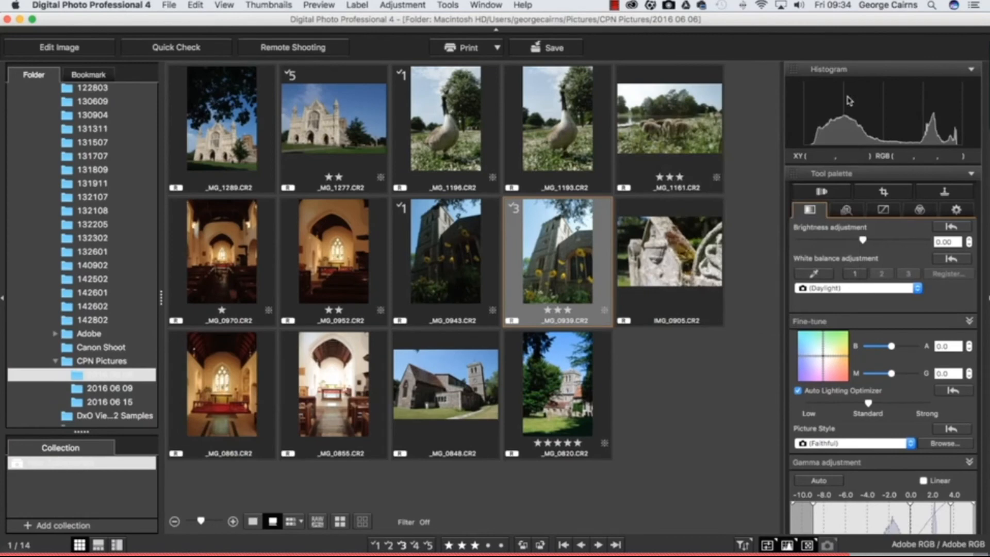
mouse_move(40, 467)
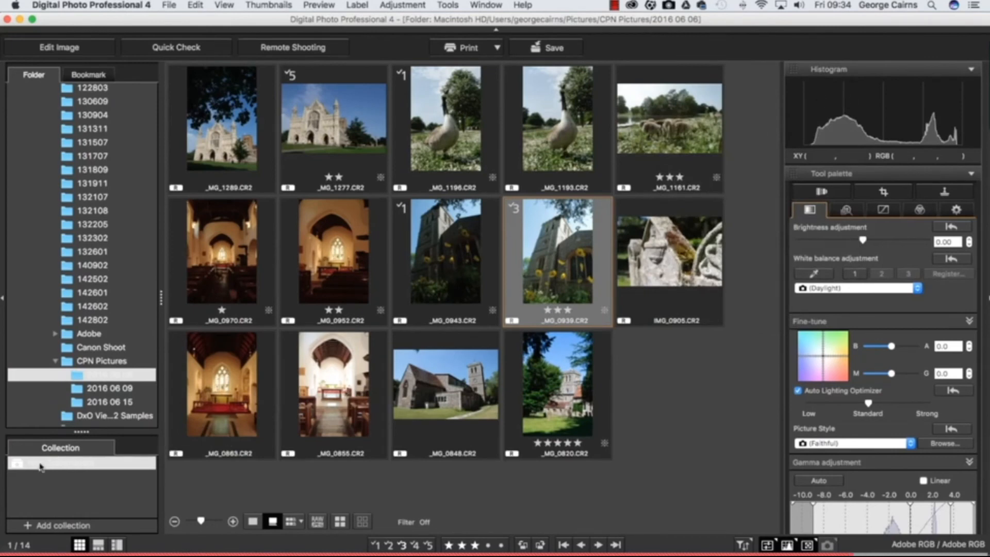
click(57, 525)
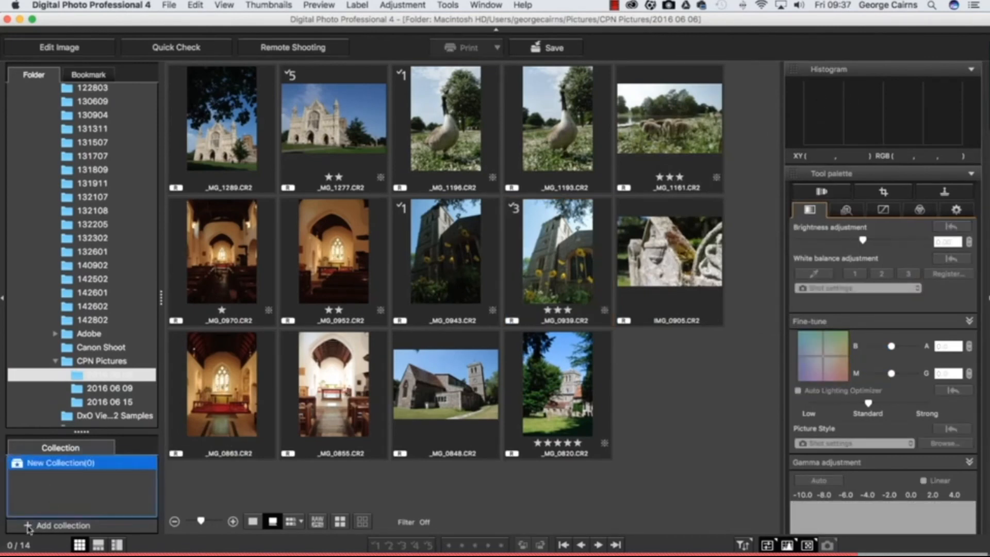
click(62, 525)
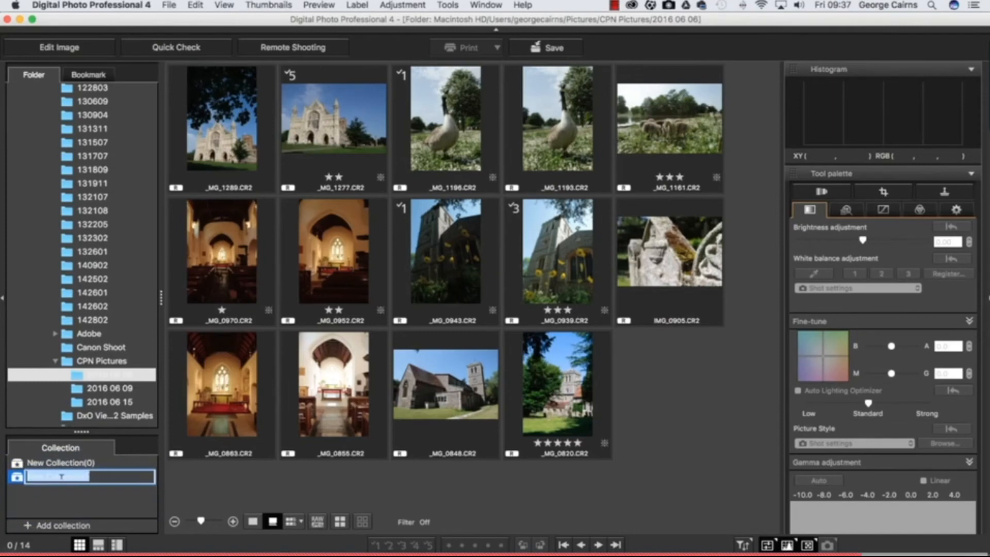
text(Birds(2)
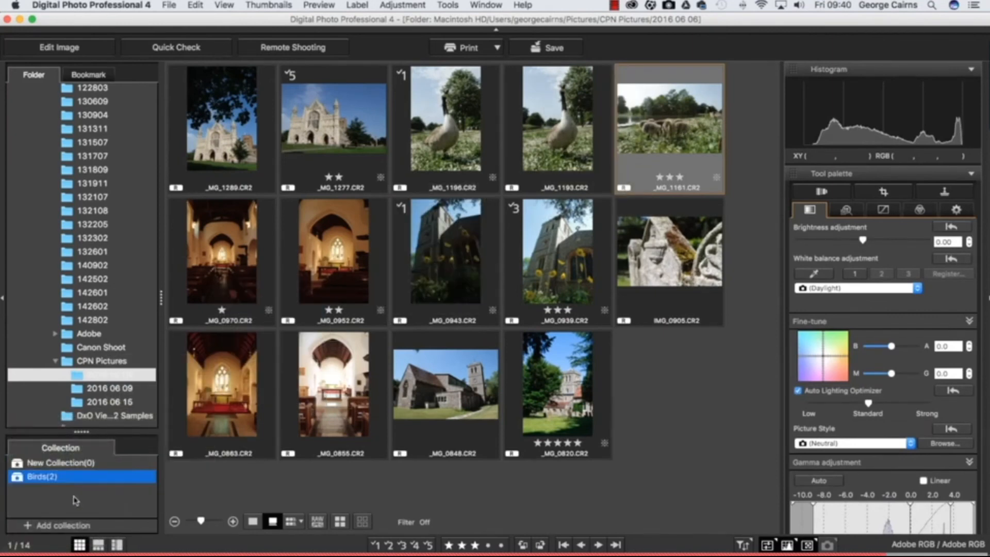
mouse_move(98, 510)
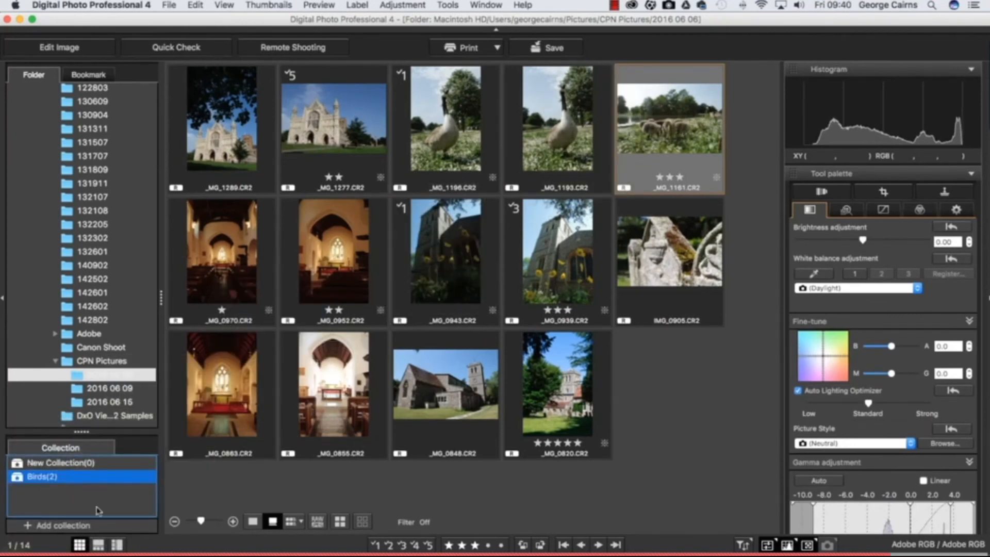
mouse_move(55, 484)
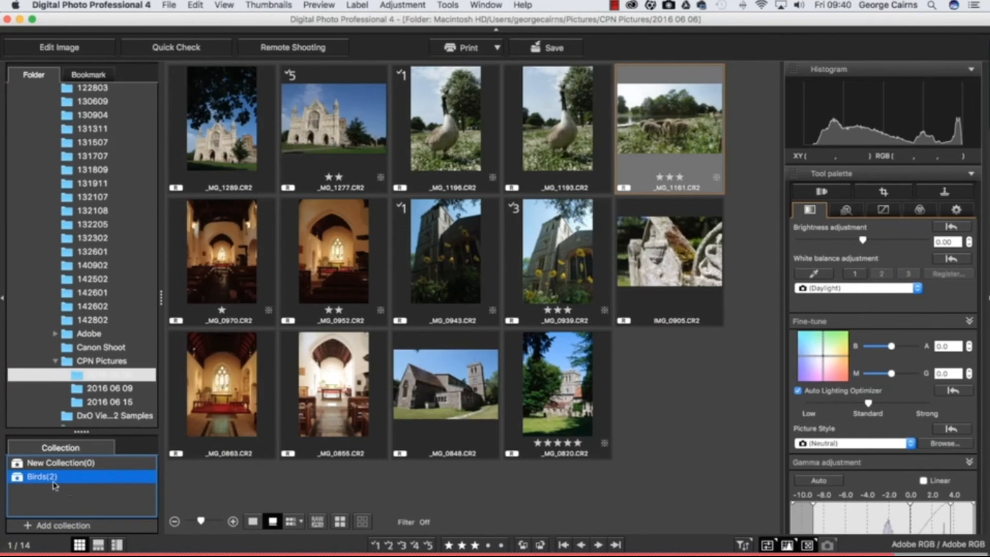
Open the Birds collection, choosing Yes to all to save edited images.
double_click(41, 476)
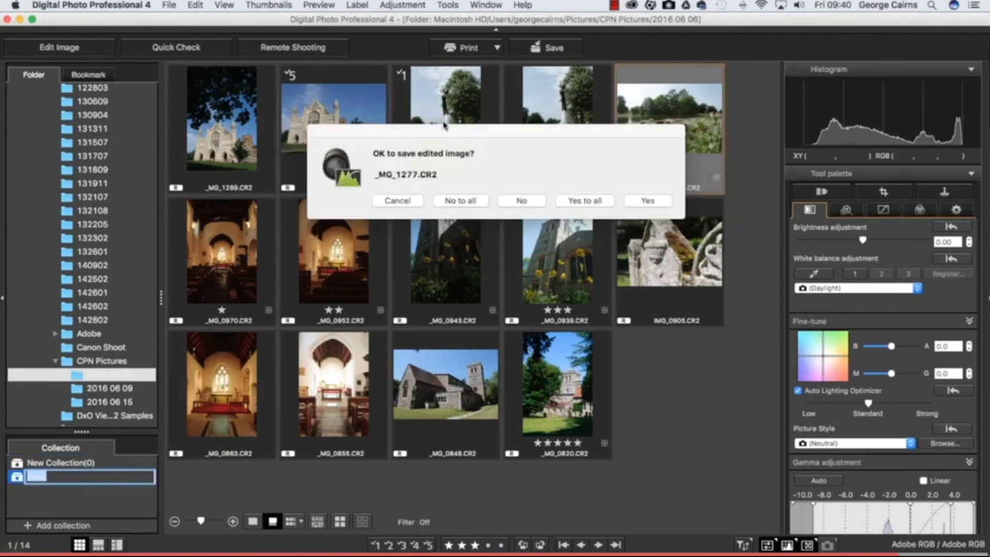
mouse_move(496, 167)
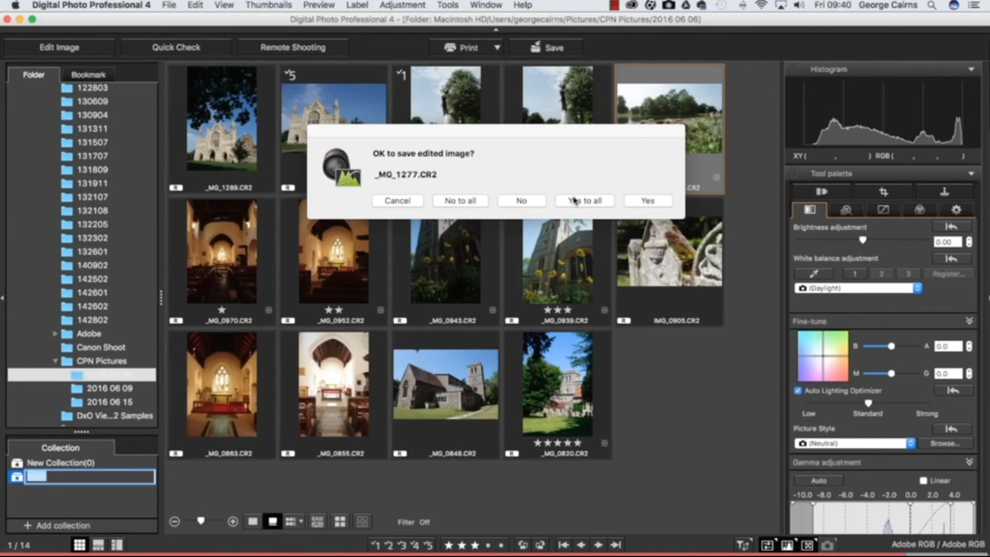
click(582, 201)
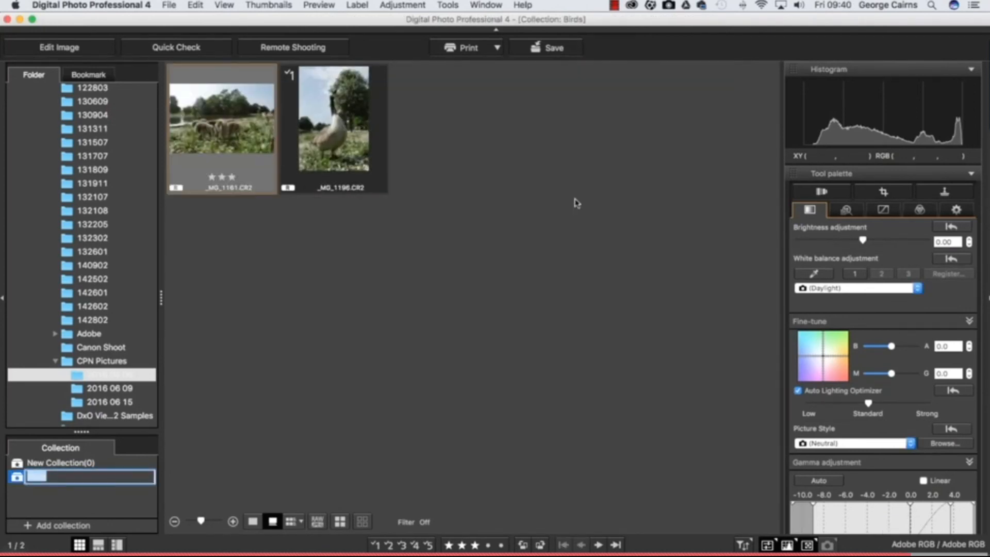
key(Return)
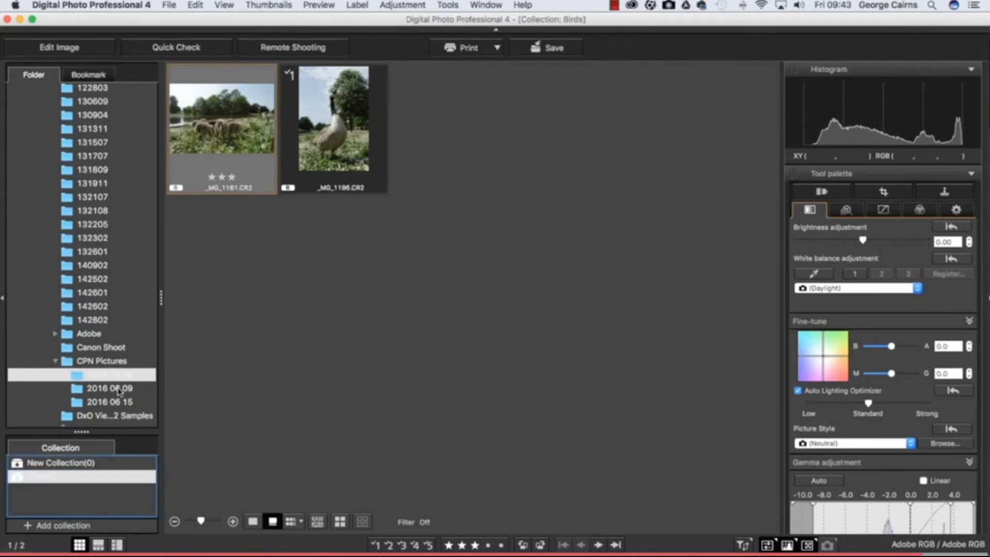
Open the 2016 06 09 folder and select the birds-on-the-pond photo.
click(109, 387)
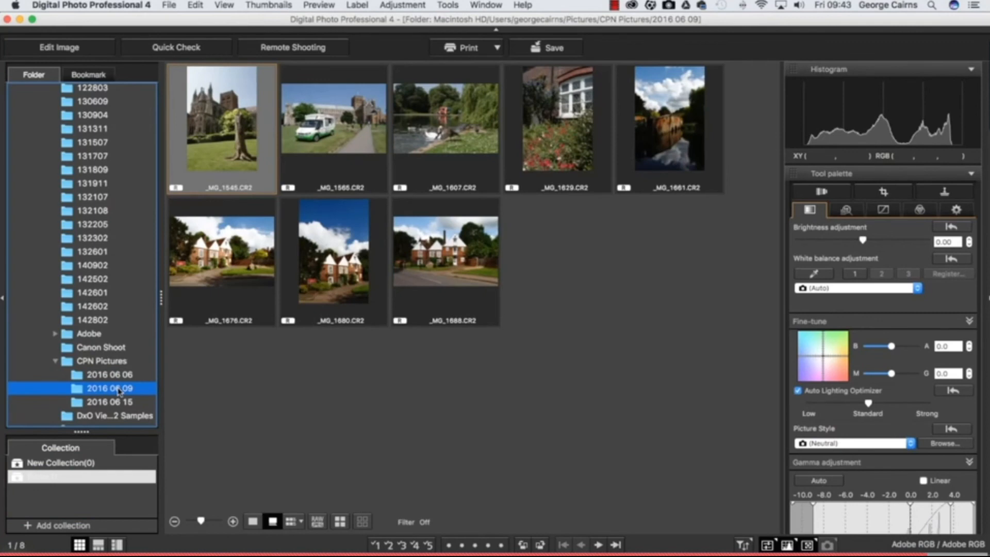
click(445, 117)
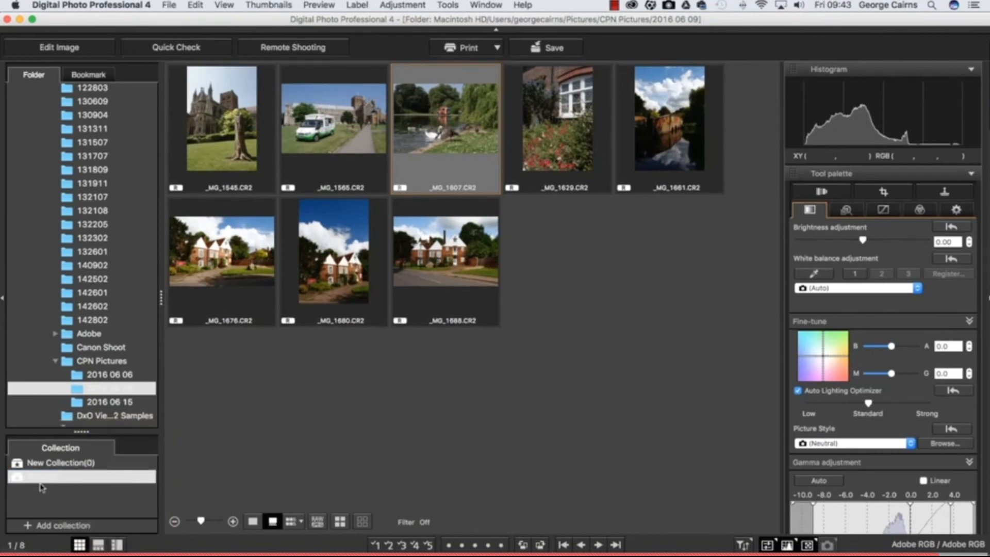
mouse_move(48, 518)
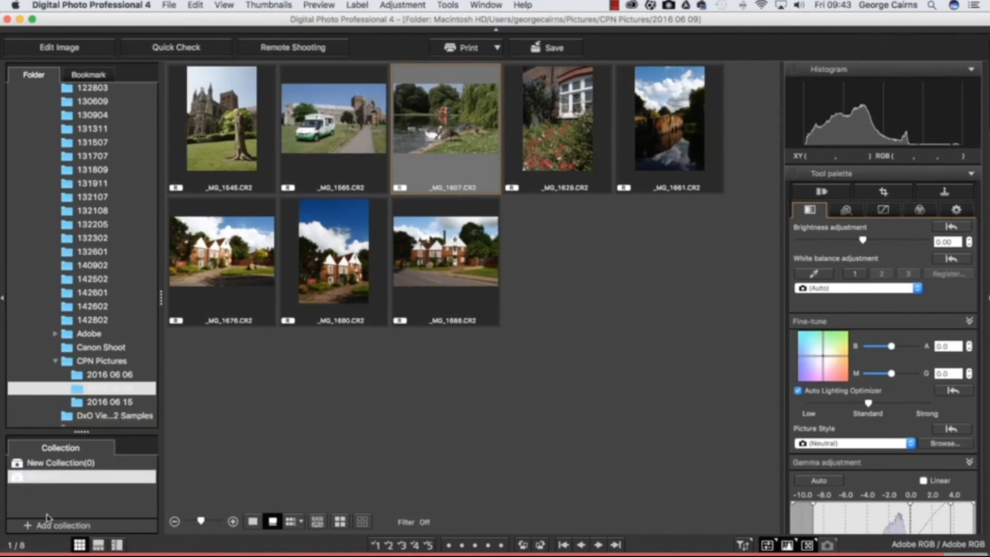
mouse_move(78, 495)
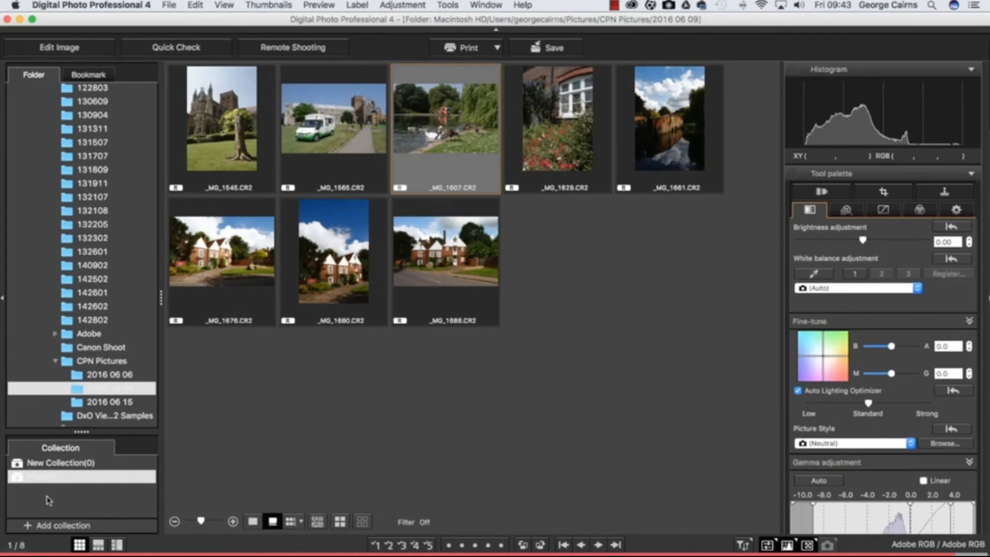
mouse_move(82, 379)
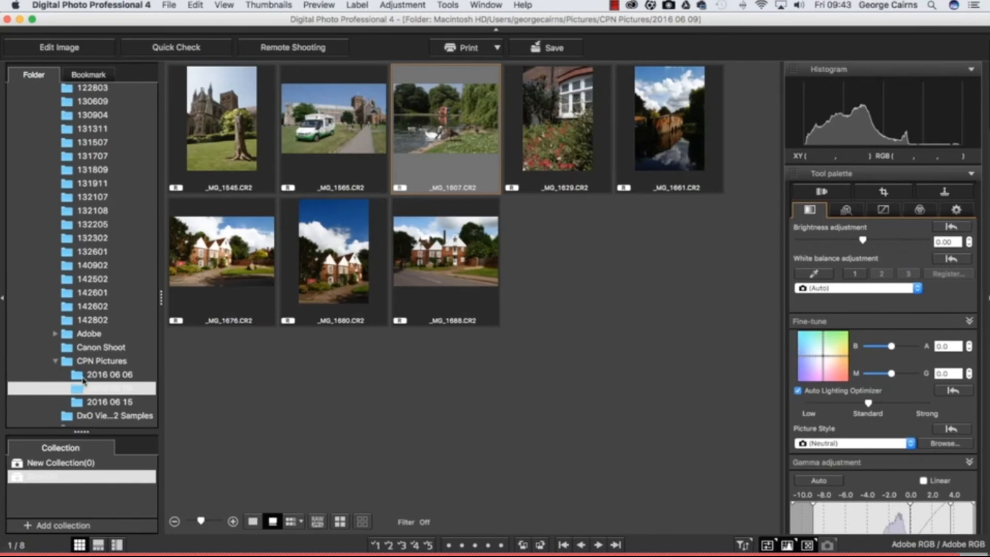